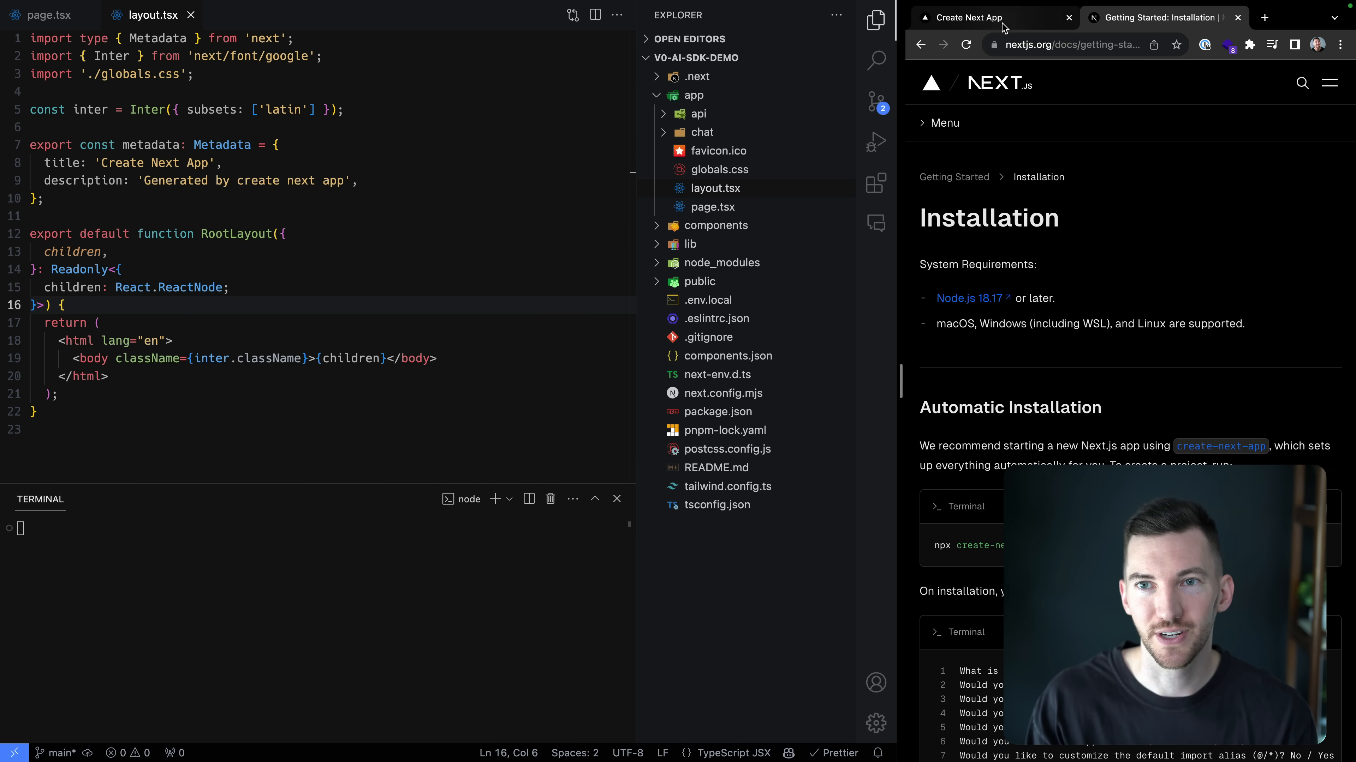
- Bring the Create Next App browser tab forward to view the local app
{"action": "left_click", "coordinate": [962, 17]}
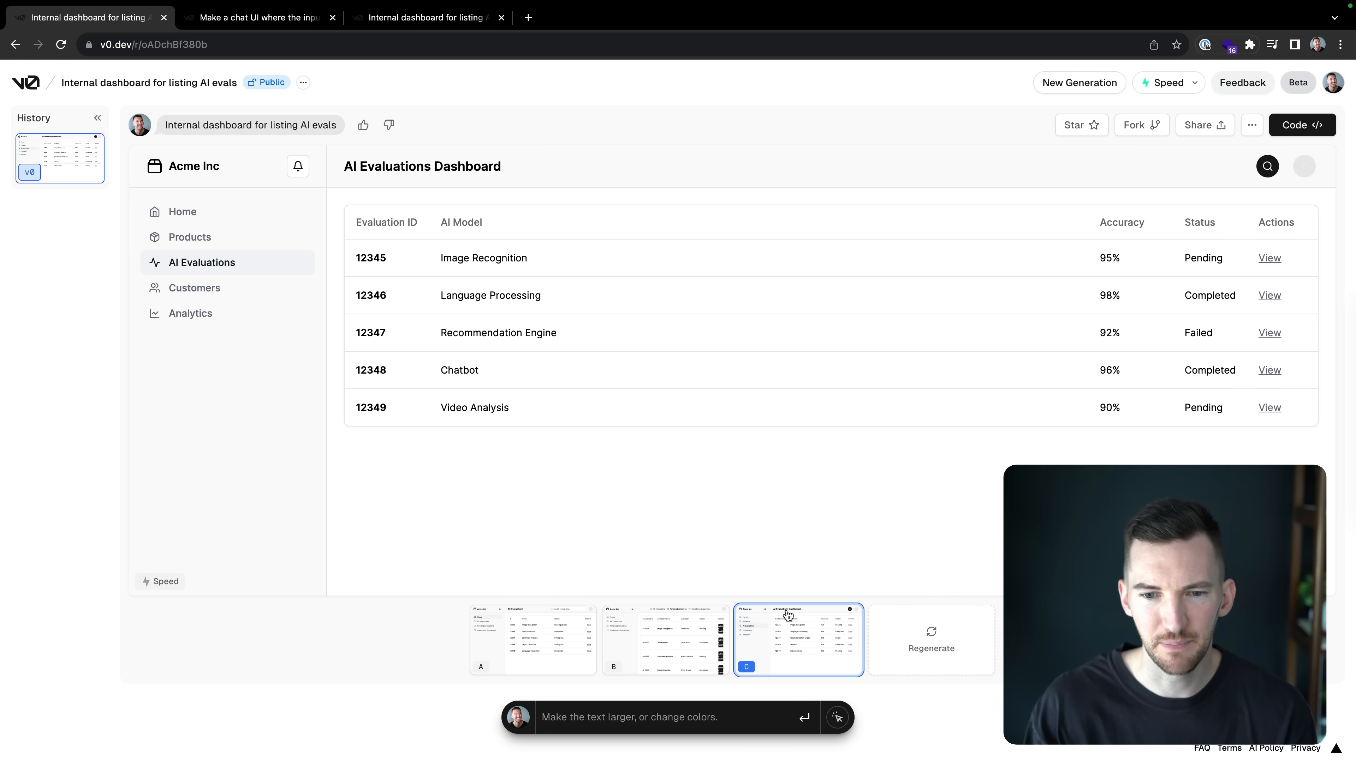
{"action": "mouse_move", "coordinate": [788, 535]}
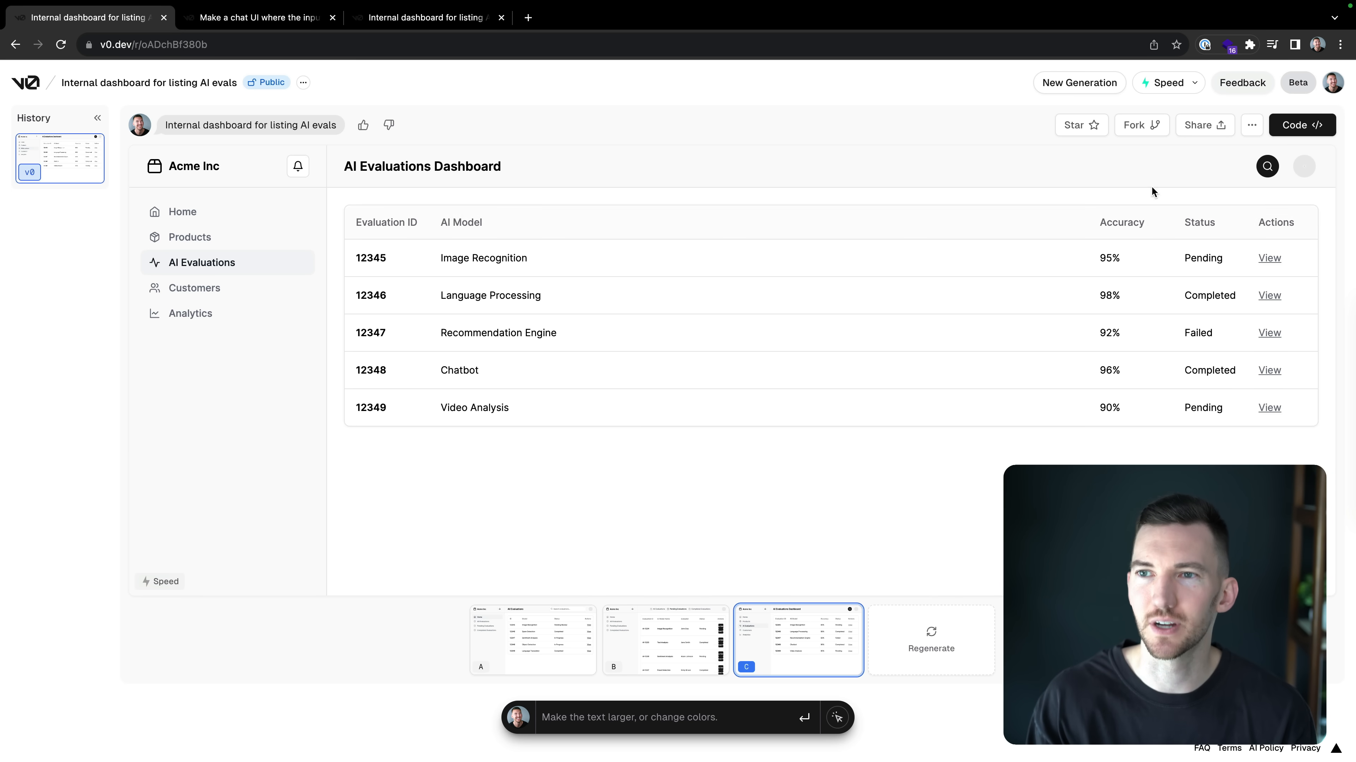
- Copy the npx v0 add command for the AI Evaluations Dashboard design
{"action": "left_click", "coordinate": [1301, 125]}
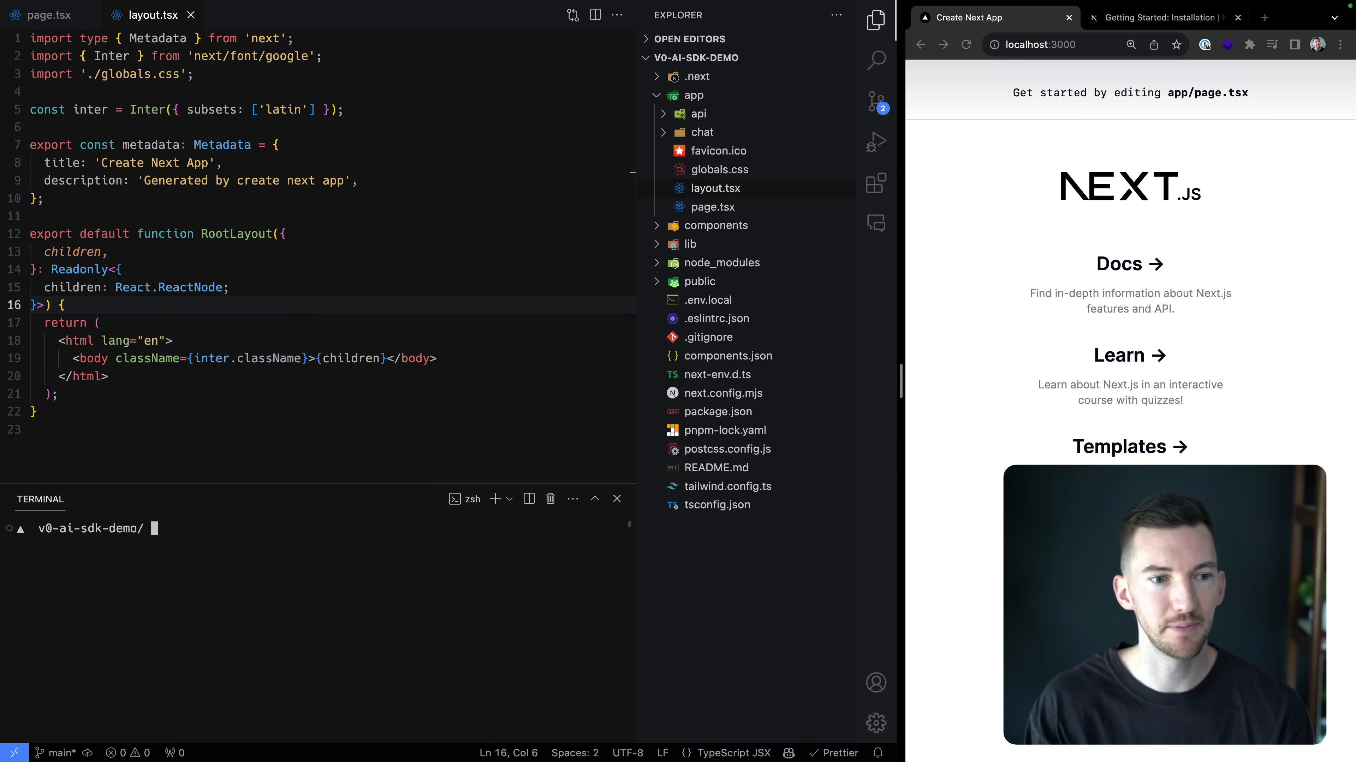
- Run npx v0 add U87TWq1WbqE and name the new component Evals
{"action": "type", "text": "npx v0 add U87TWq1WbqE"}
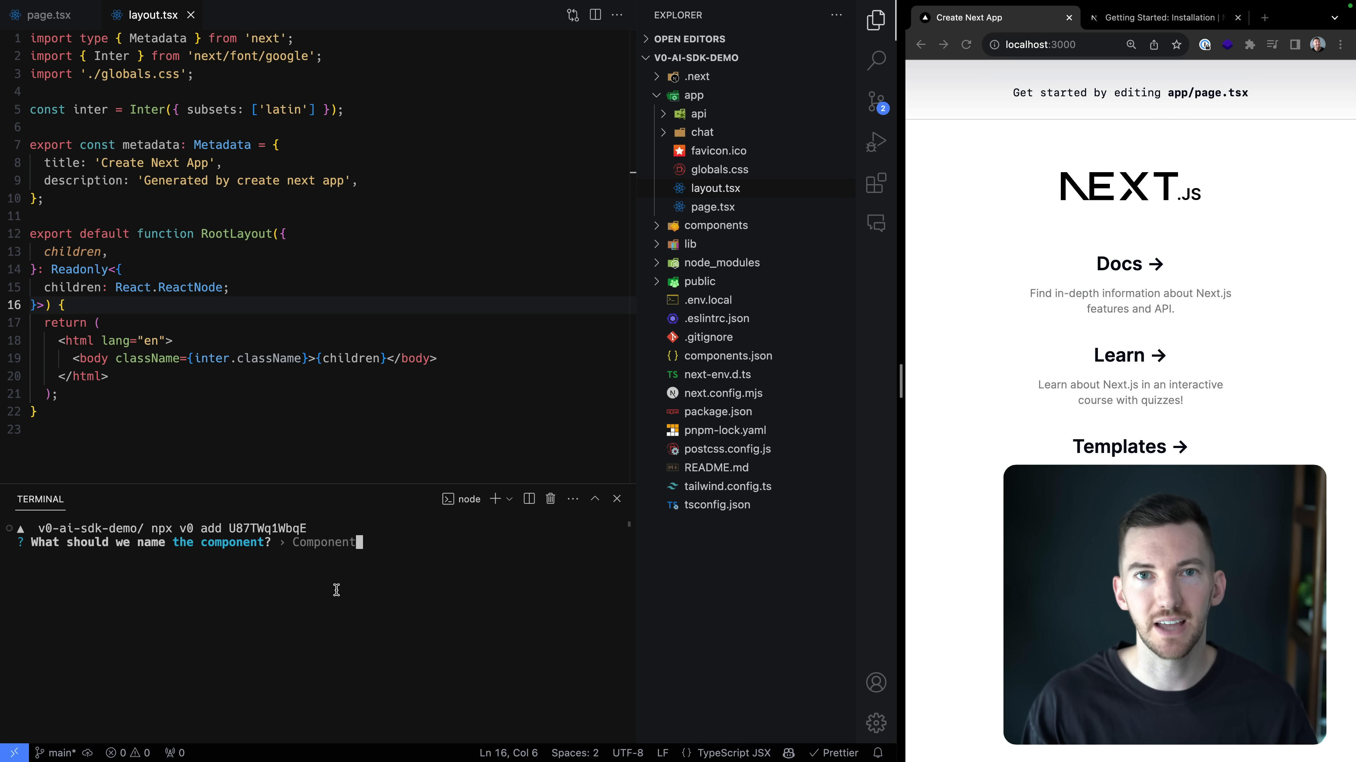
{"action": "type", "text": "Evals"}
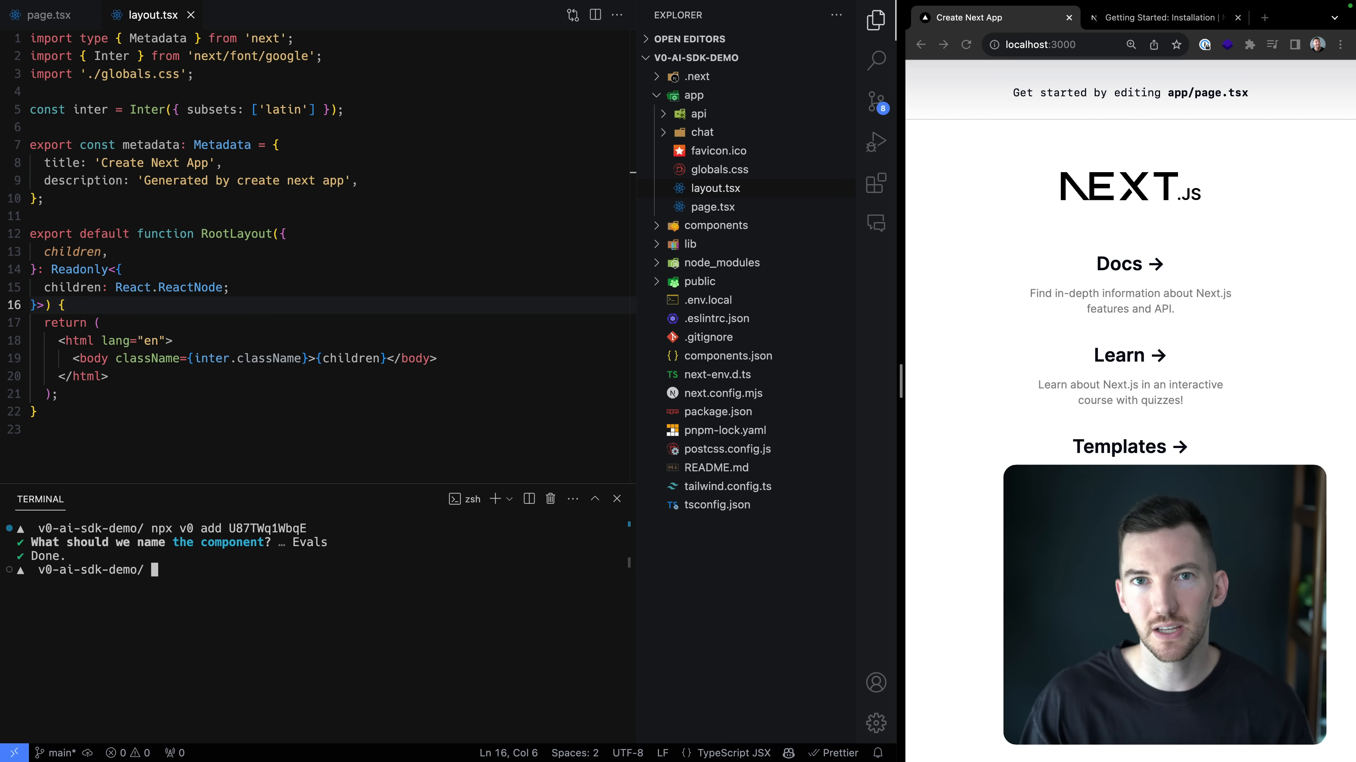
- Expand components/ui to see the added files and open app/page.tsx
{"action": "left_click", "coordinate": [715, 225]}
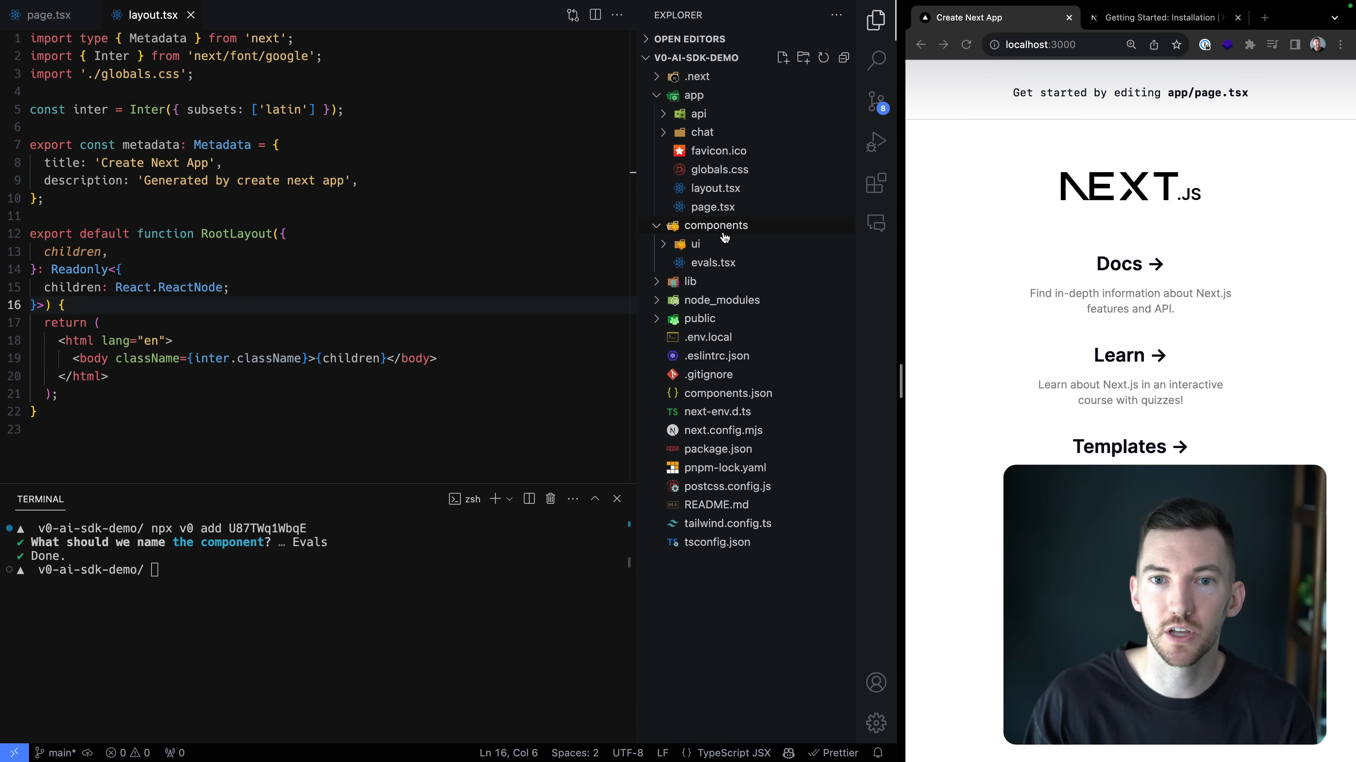
{"action": "left_click", "coordinate": [695, 243]}
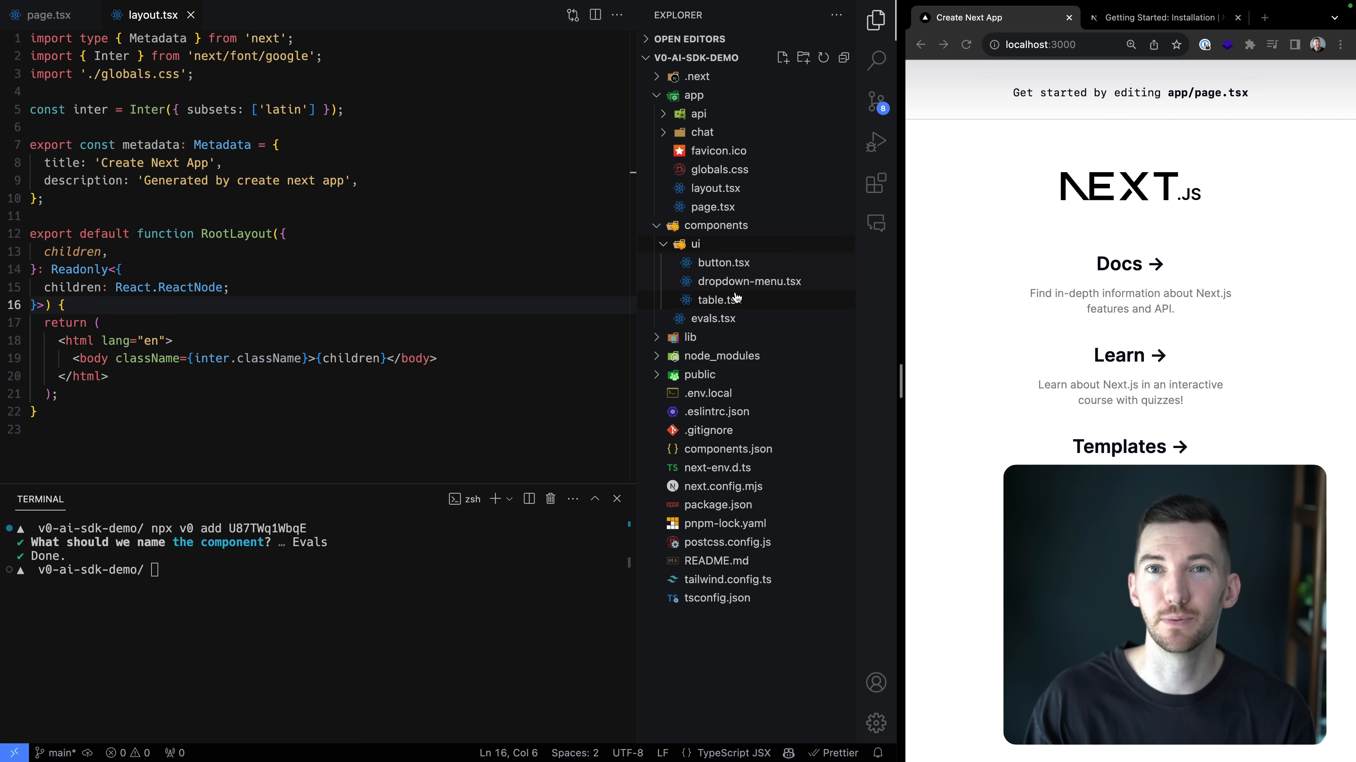
{"action": "mouse_move", "coordinate": [718, 300]}
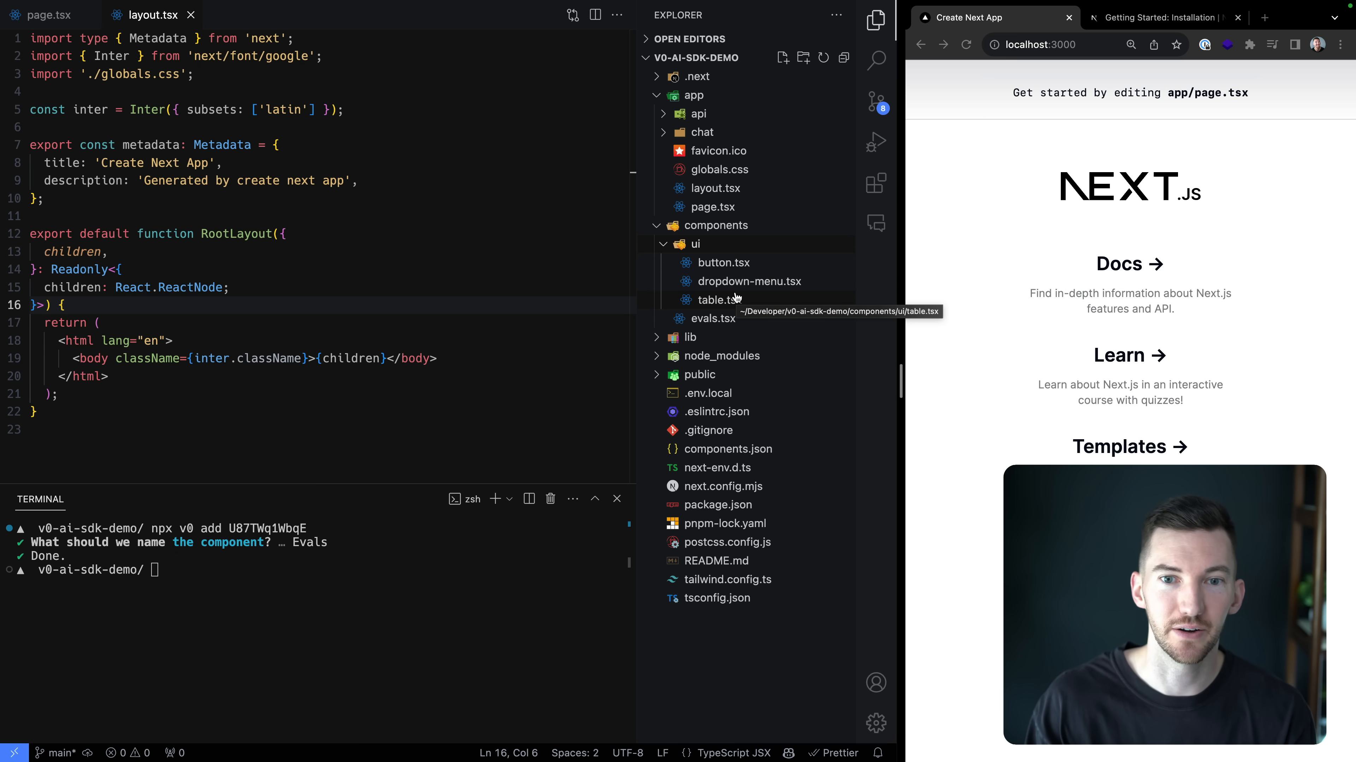
{"action": "left_click", "coordinate": [712, 319]}
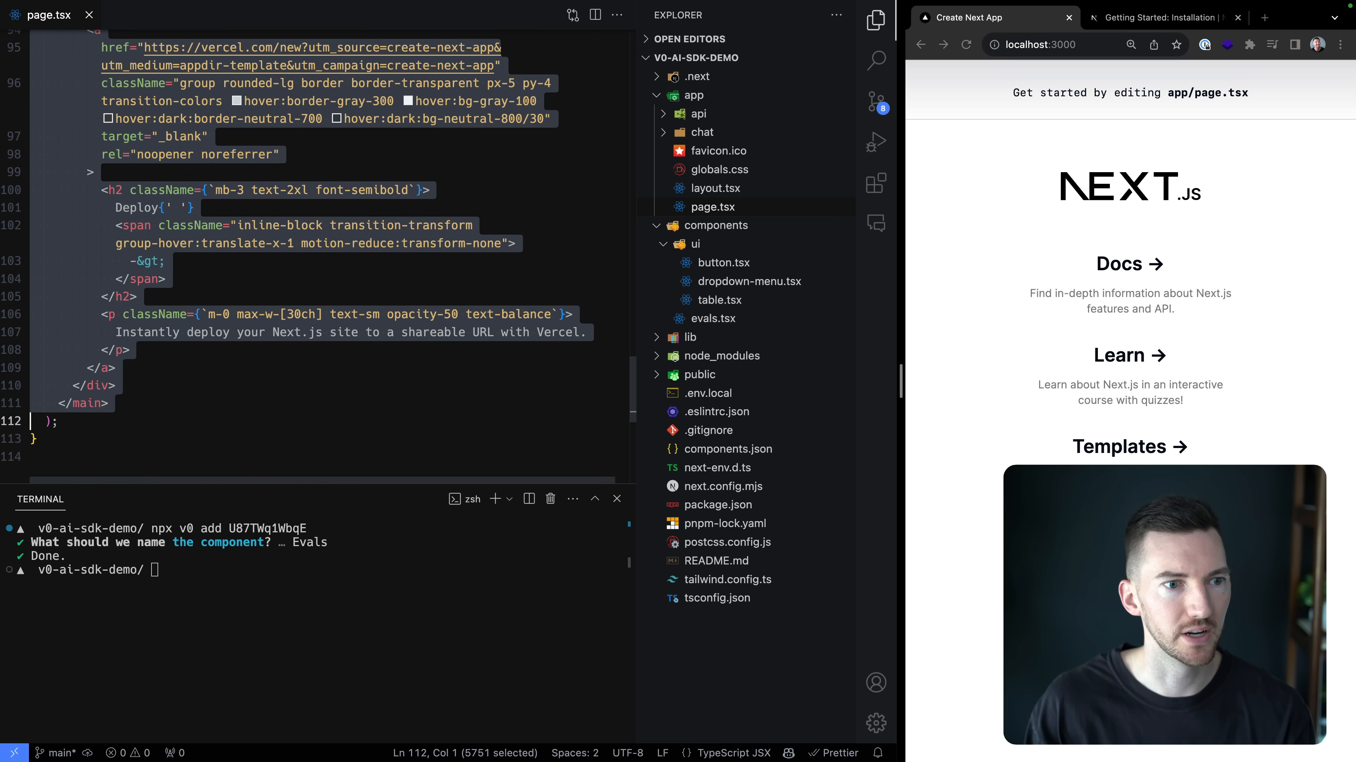
- Replace the home page markup so it returns only <Evals />
{"action": "type", "text": "<E"}
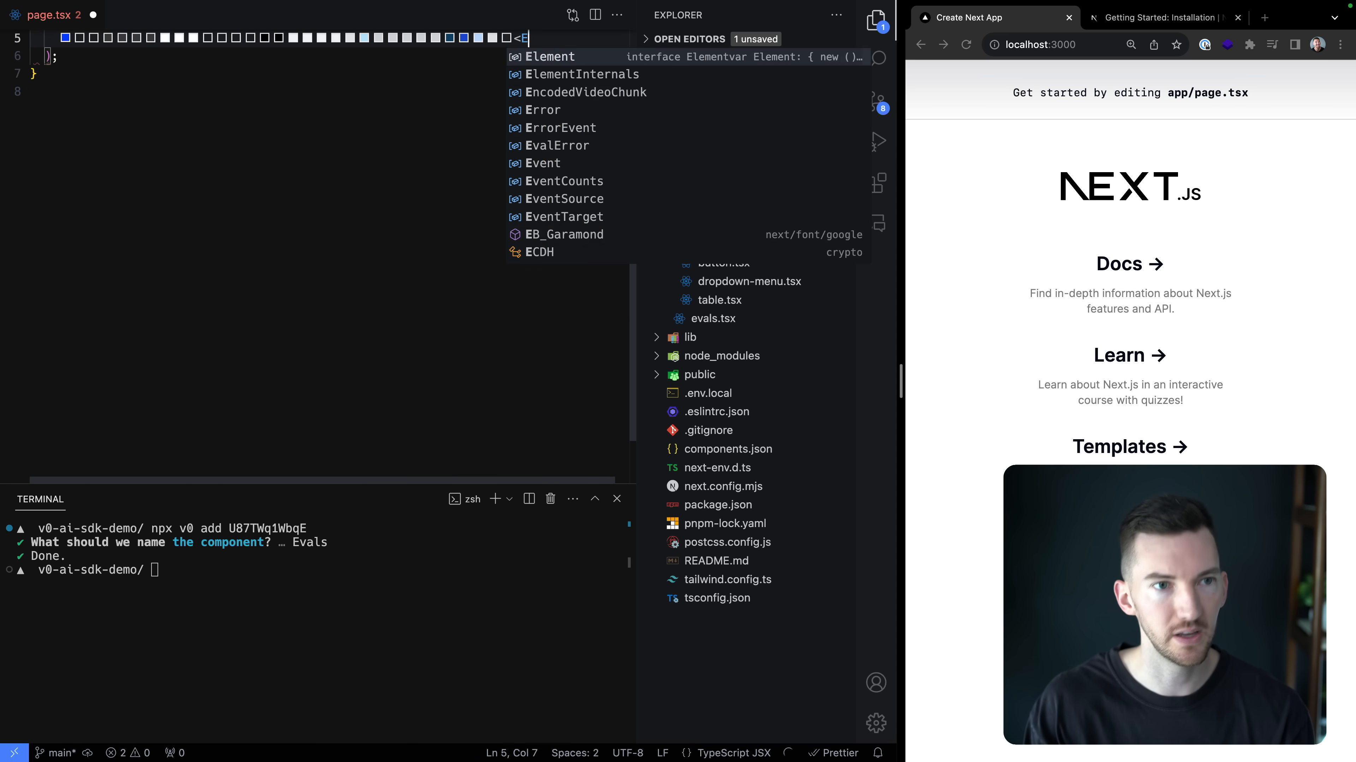
{"action": "type", "text": "vals"}
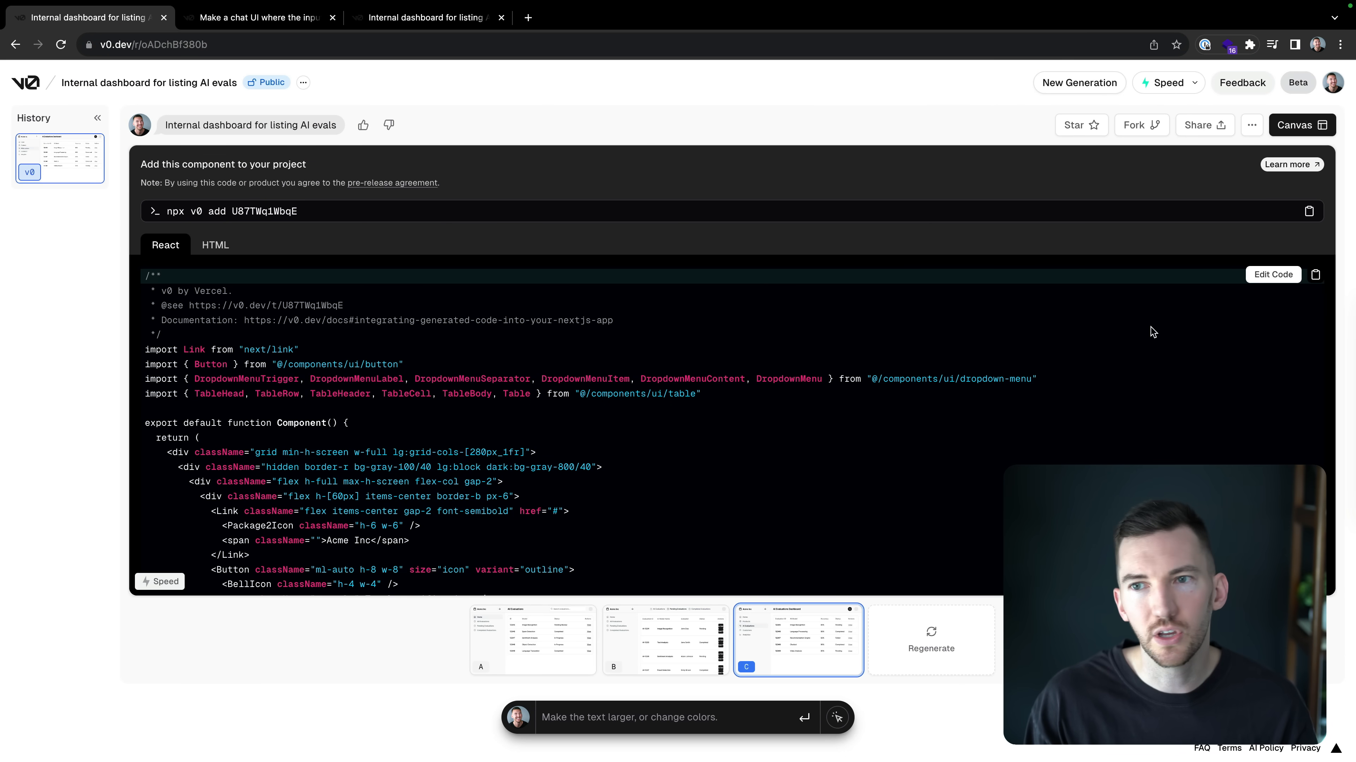
- Review the chat UI and Ask AI dashboard generations and copy the Ask AI add command
{"action": "left_click", "coordinate": [1301, 124]}
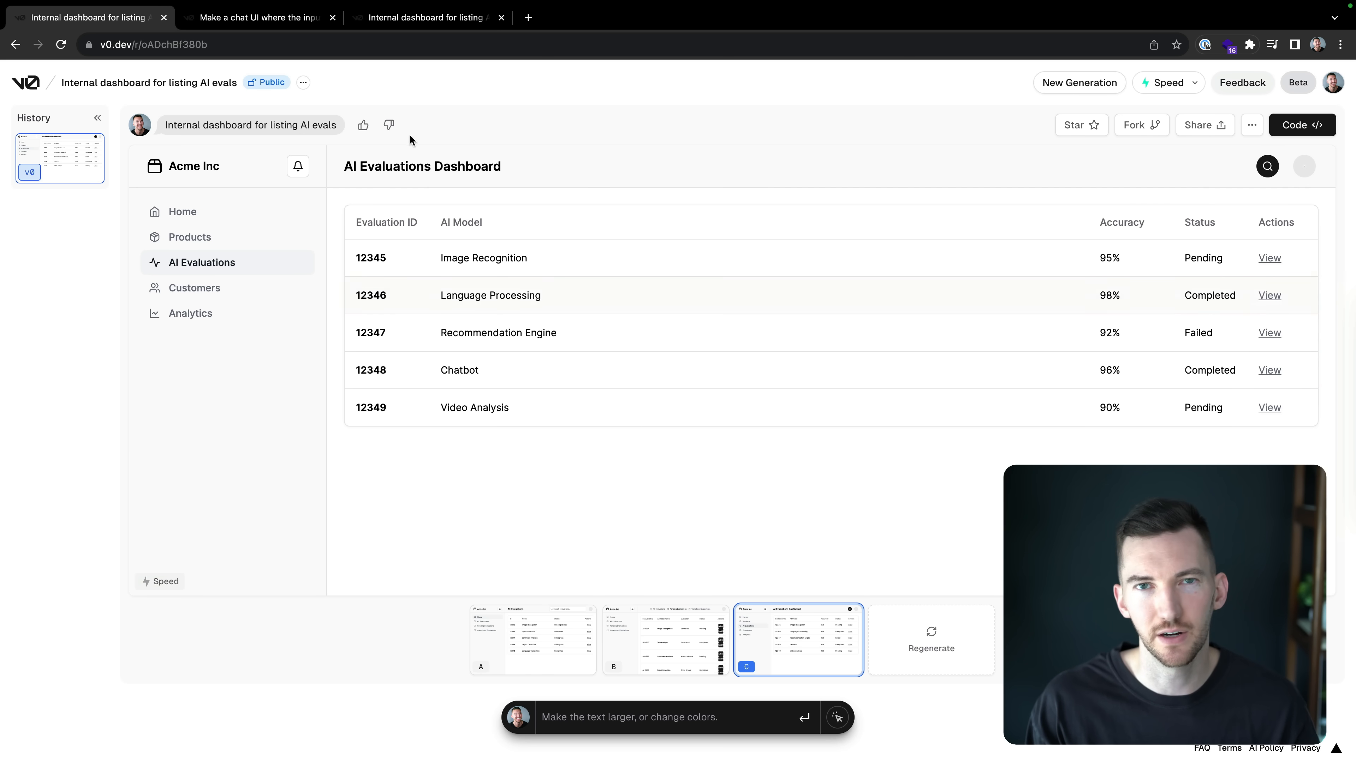
{"action": "left_click", "coordinate": [257, 17]}
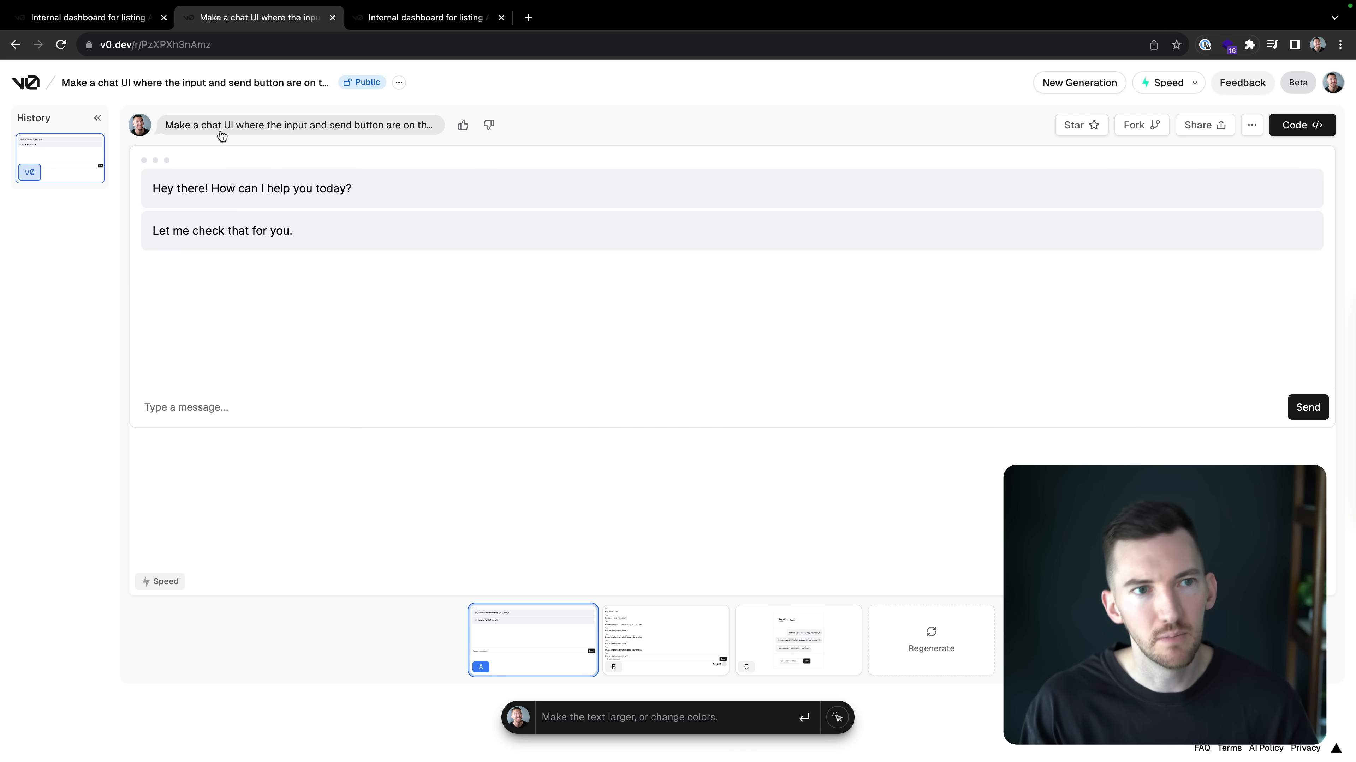
{"action": "mouse_move", "coordinate": [388, 294]}
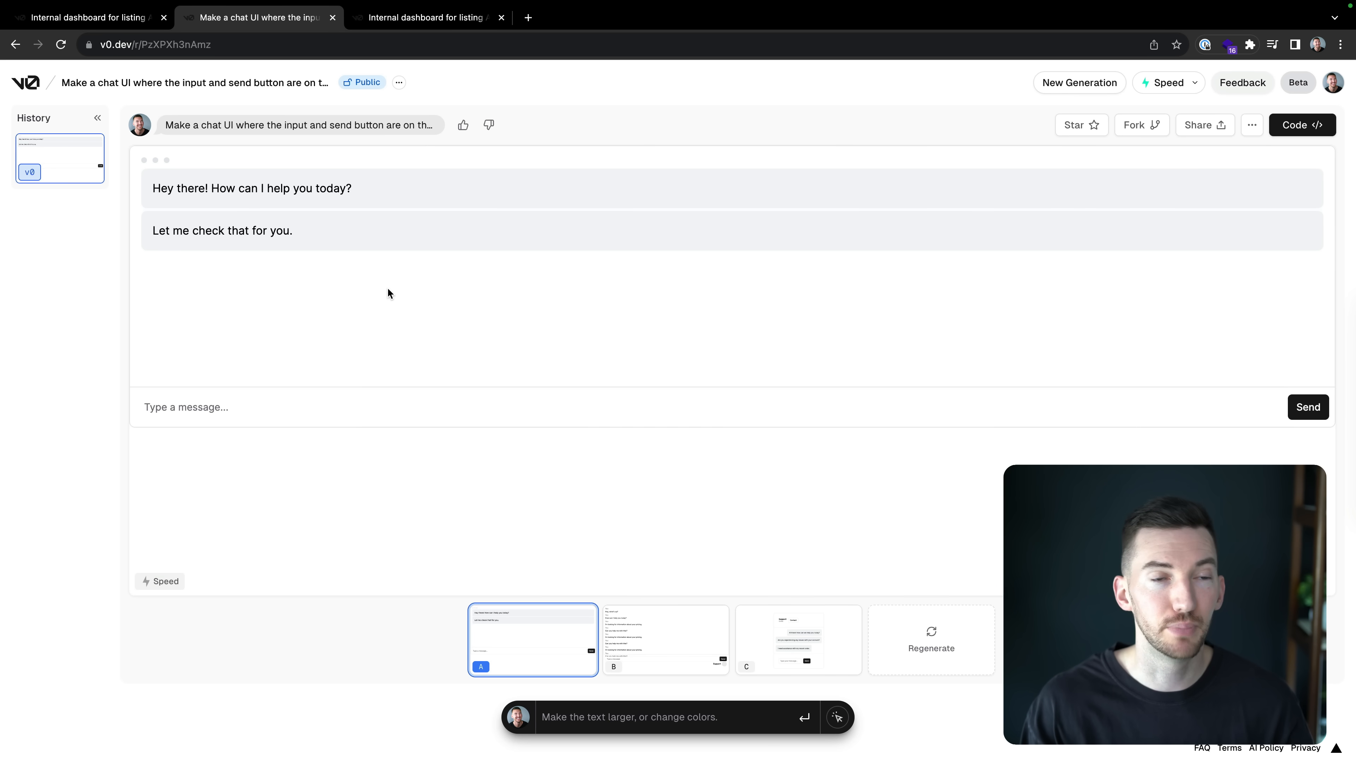
{"action": "mouse_move", "coordinate": [386, 227]}
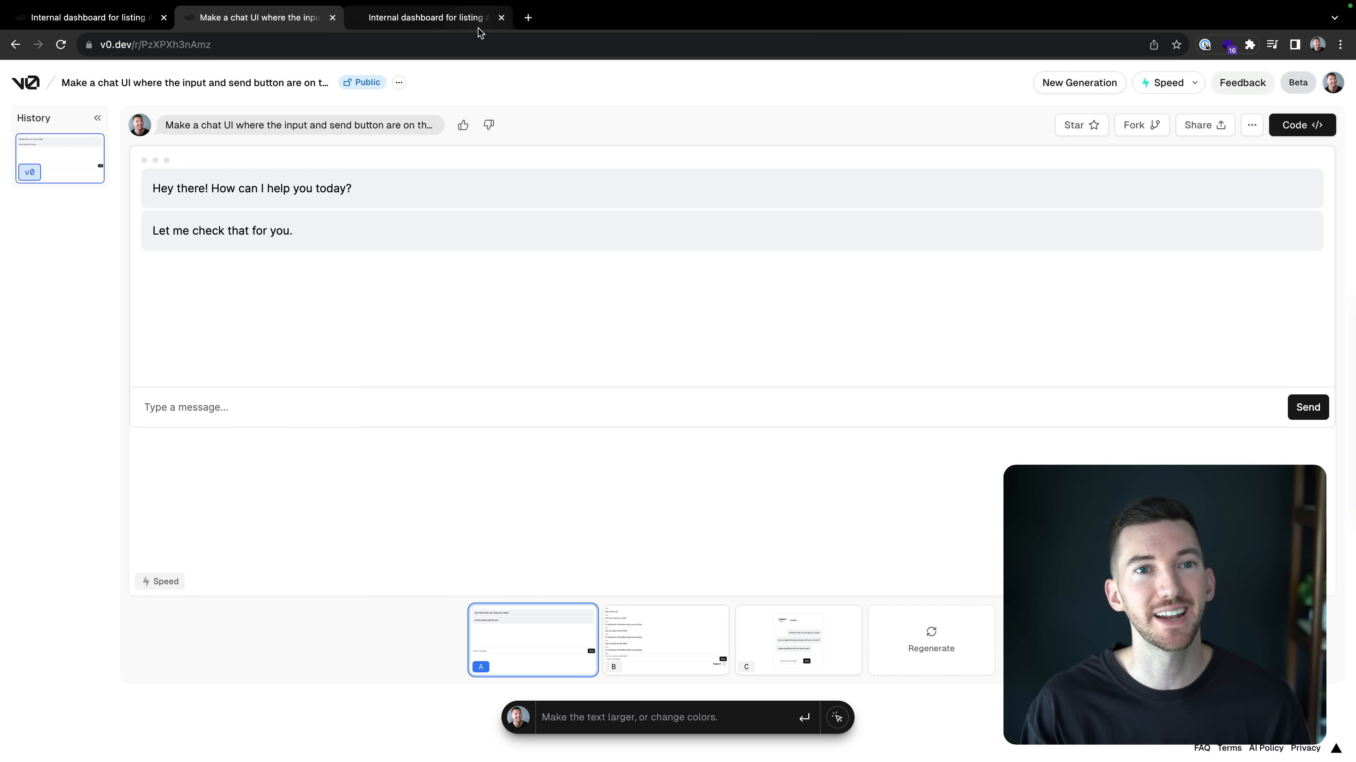
{"action": "left_click", "coordinate": [425, 17]}
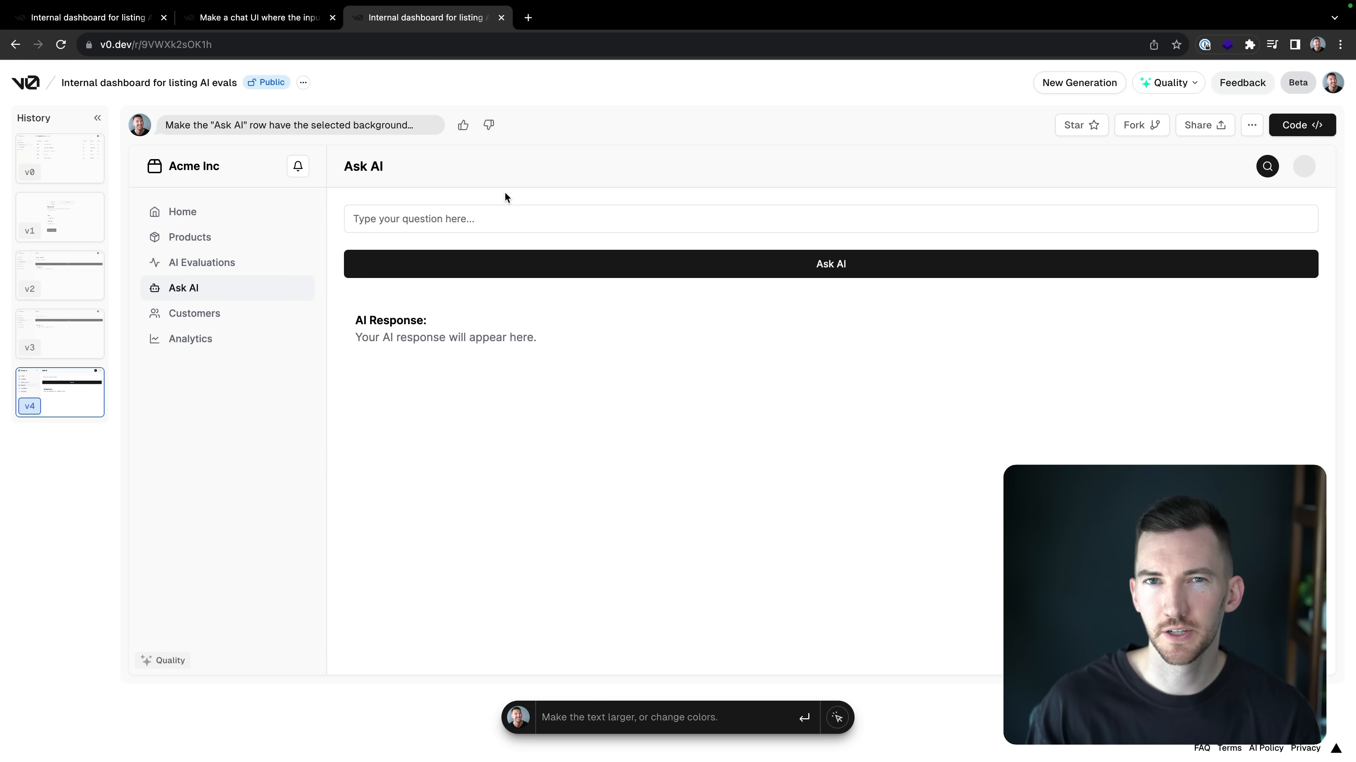
{"action": "left_click", "coordinate": [1300, 124]}
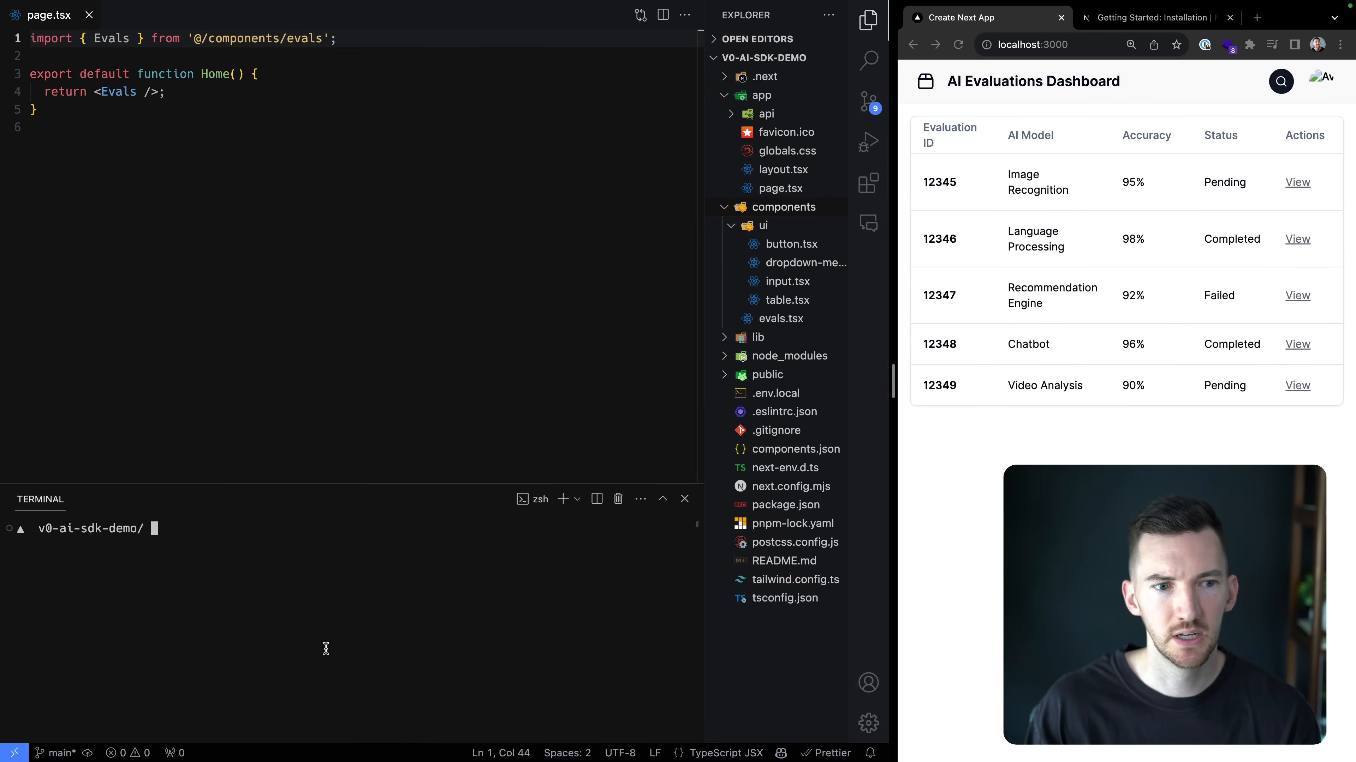
- Run npx v0 add 13lm79IvuFz and name the new component Chat
{"action": "type", "text": "npx v0 add 13lm79IvuFz"}
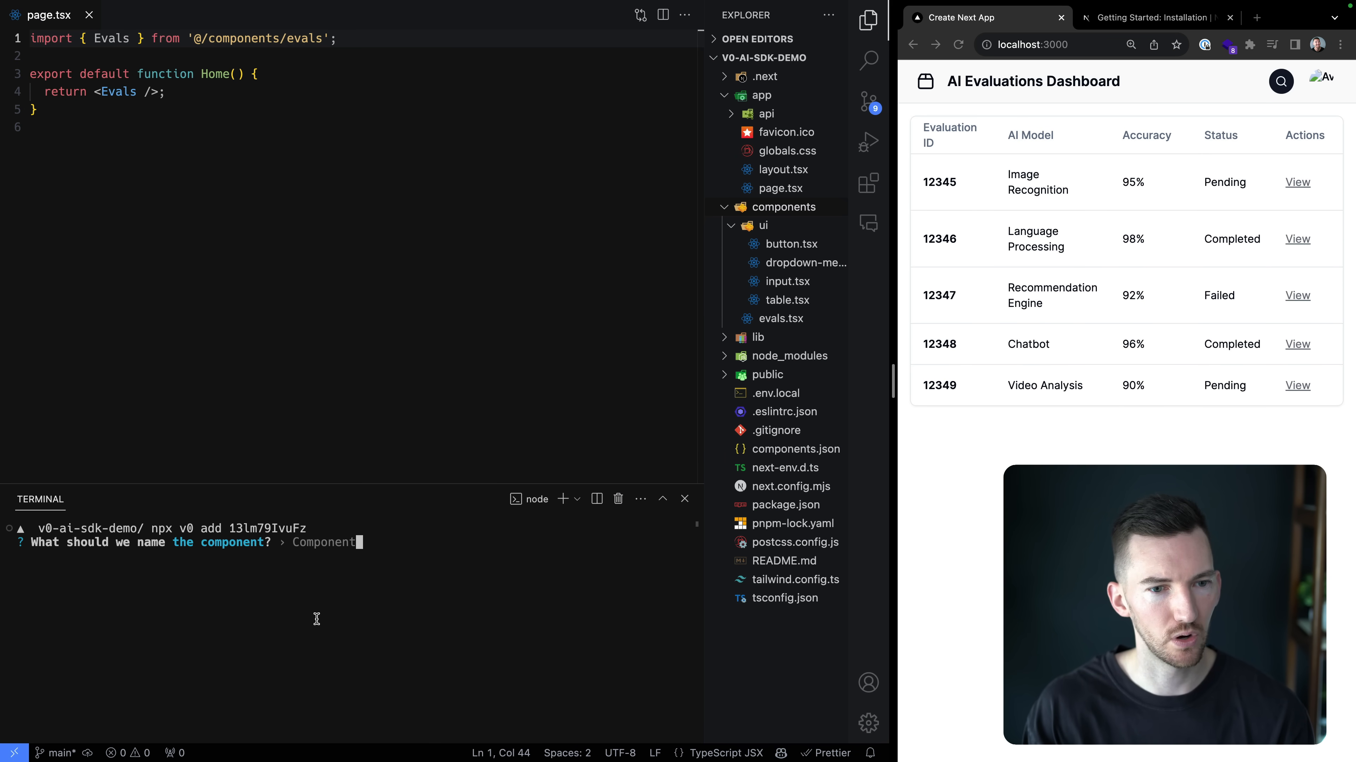
{"action": "type", "text": "Chat"}
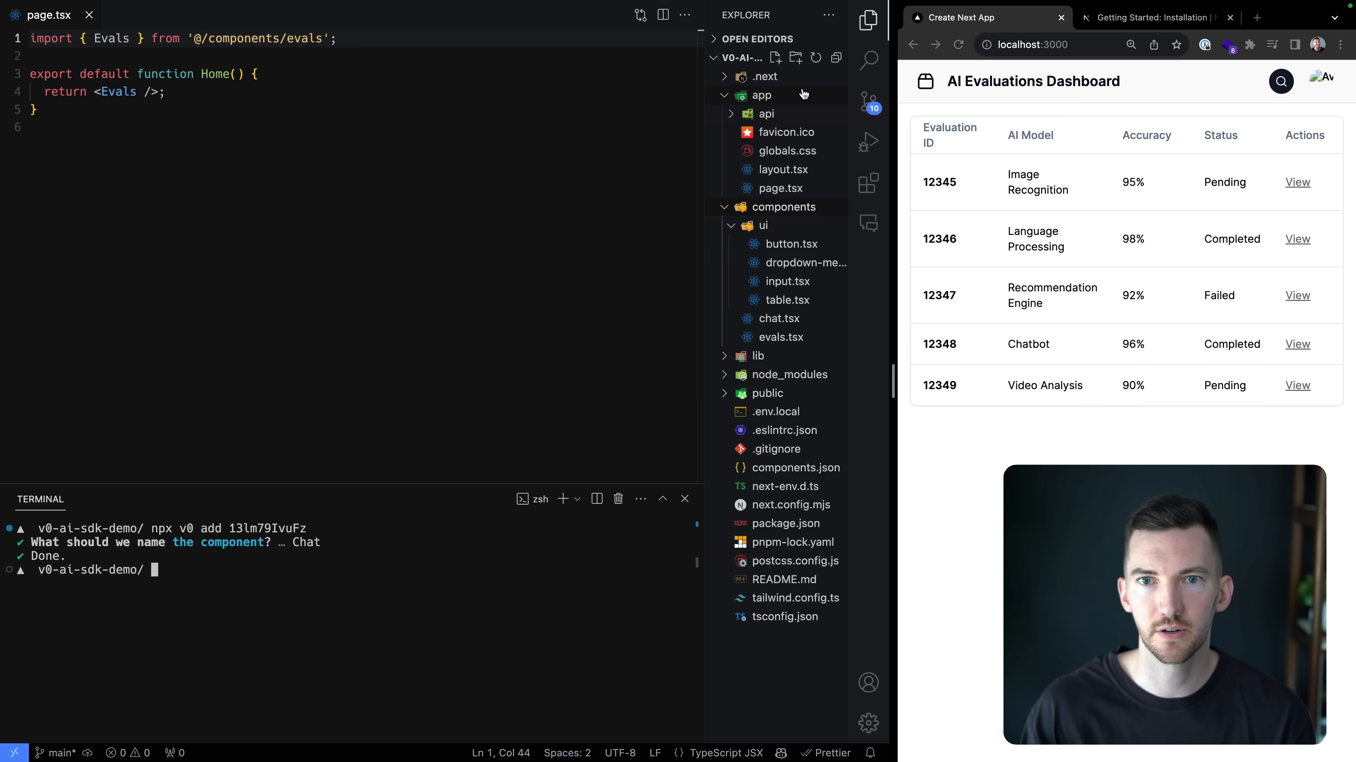
- Create app/chat/page.tsx importing Chat from '@/components/chat' and returning <Chat />
{"action": "right_click", "coordinate": [761, 96]}
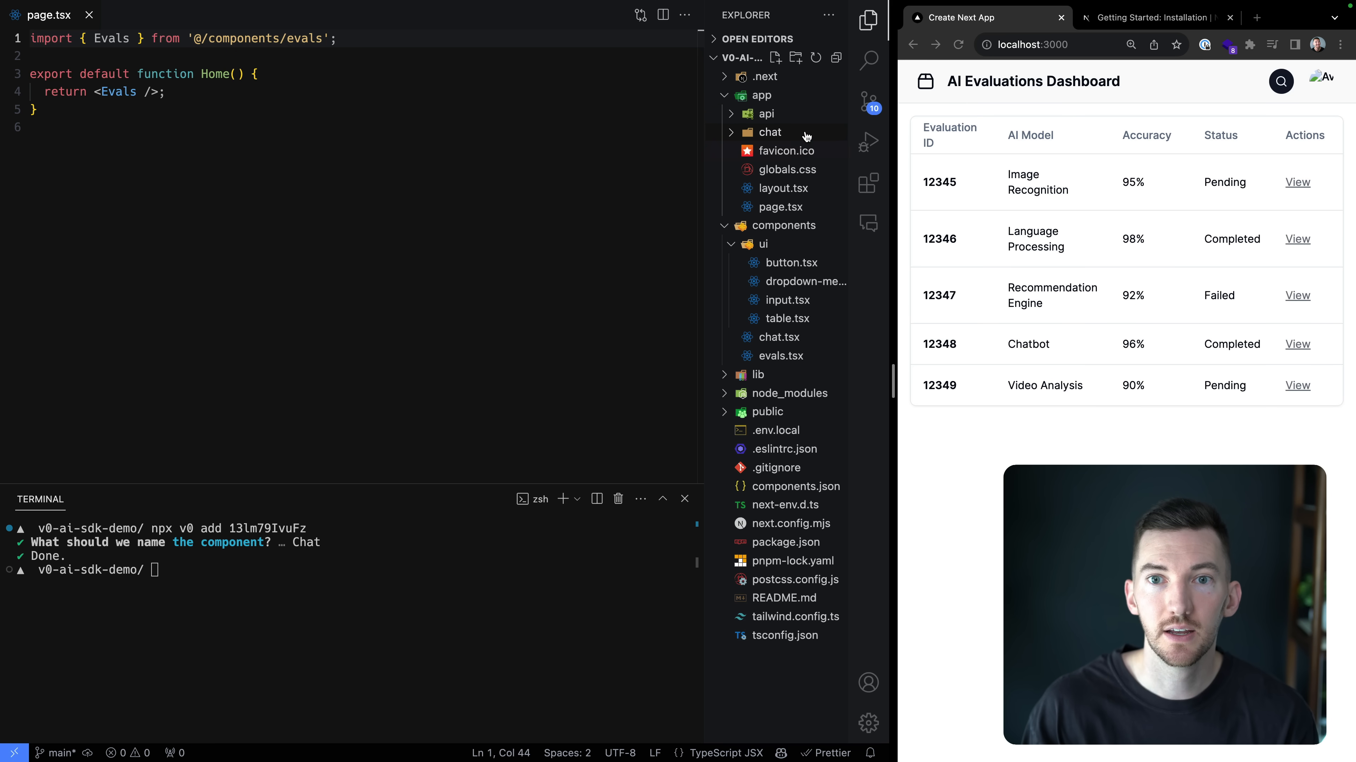
{"action": "left_click", "coordinate": [769, 131]}
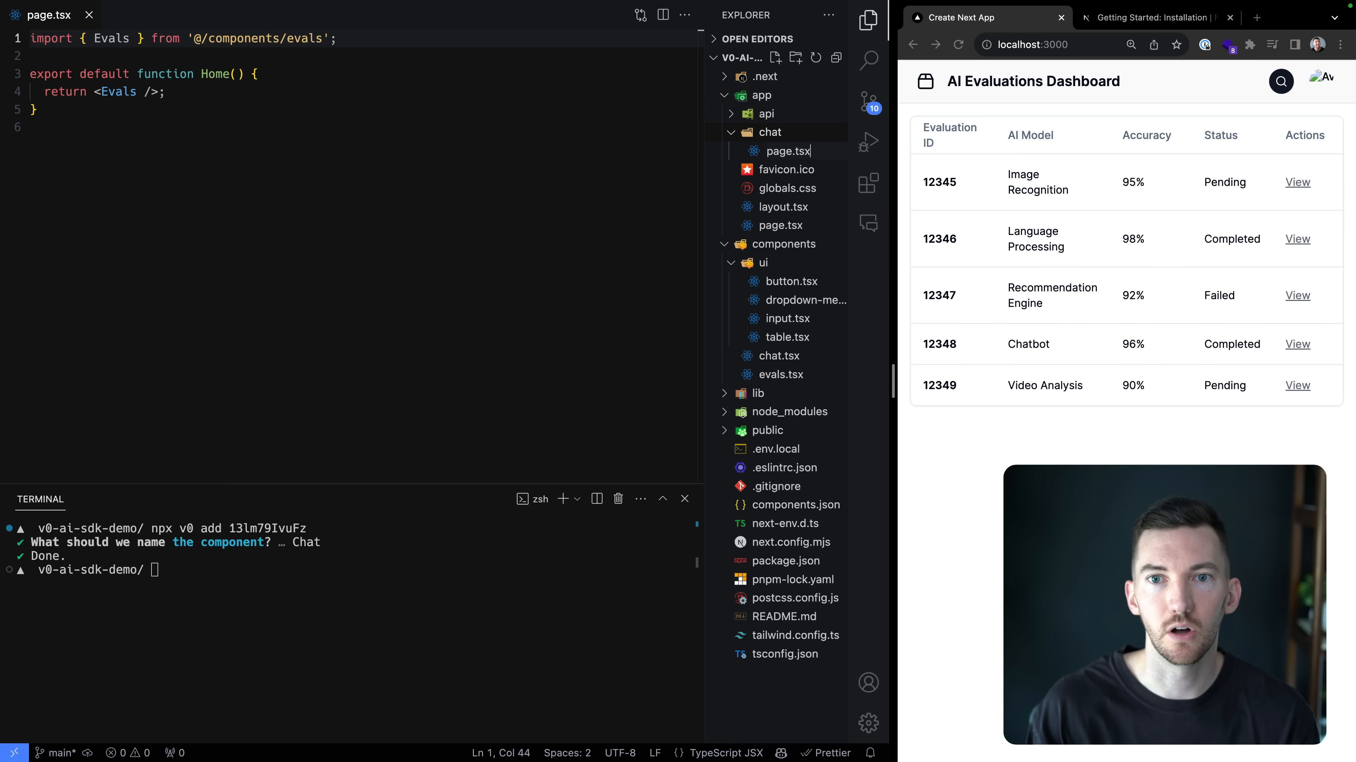
{"action": "left_click", "coordinate": [786, 152]}
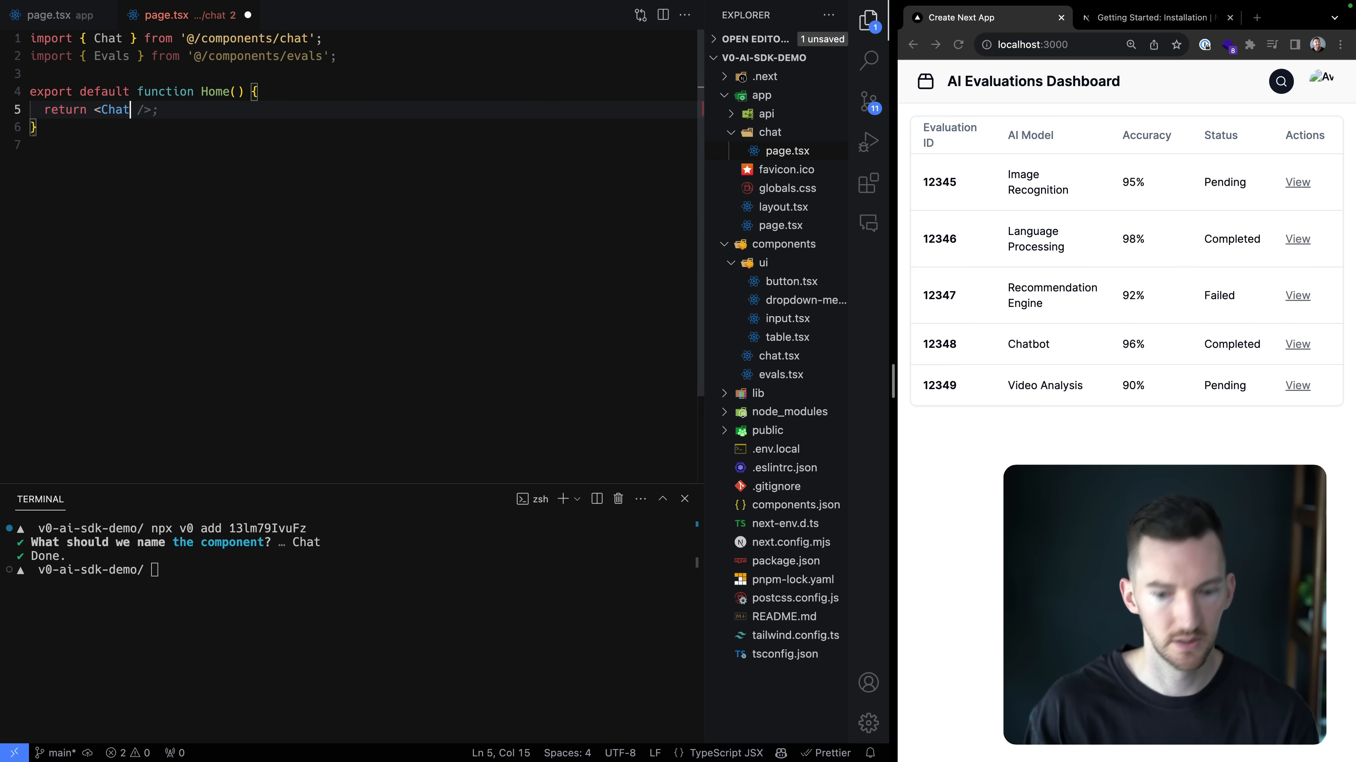
{"action": "key", "text": "Backspace"}
{"action": "type", "text": "pn dev"}
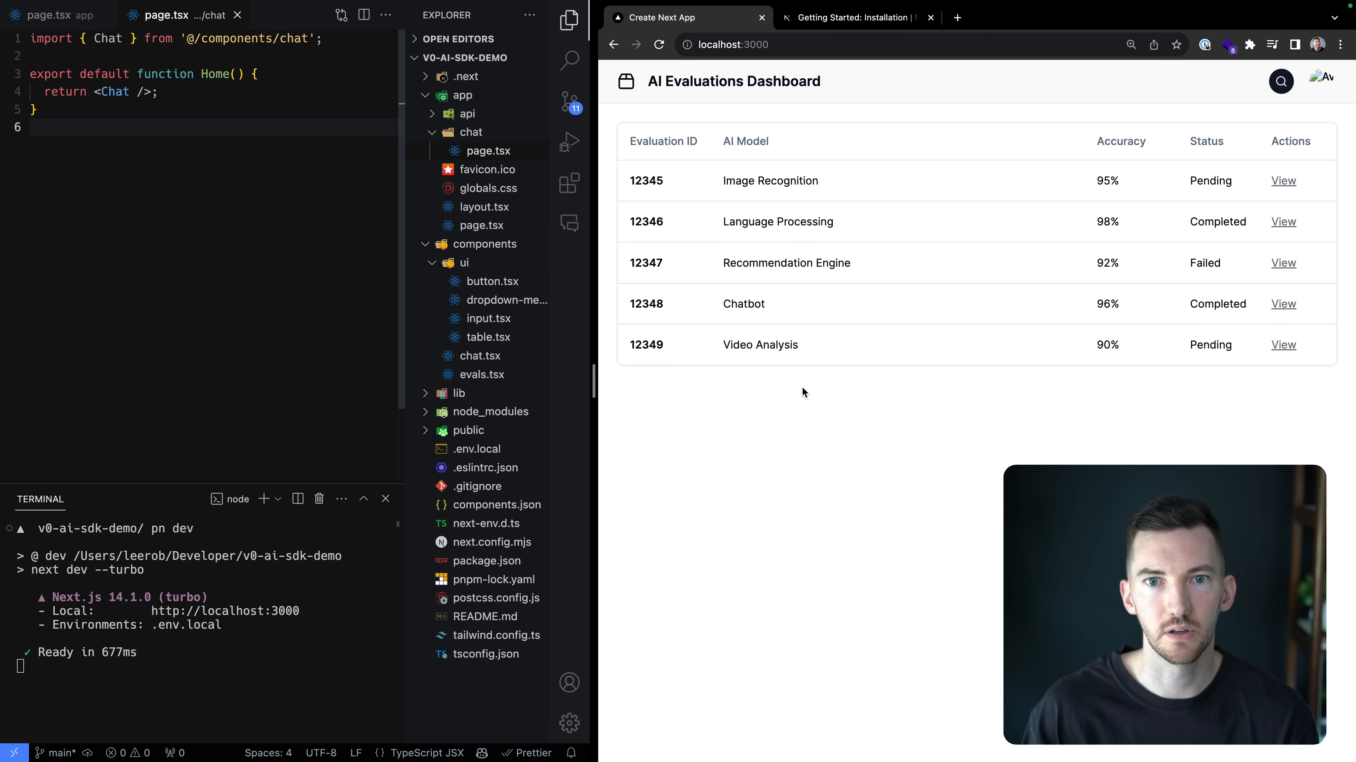
- Load the new /chat route in the browser
{"action": "left_click", "coordinate": [856, 17]}
{"action": "type", "text": "/ch"}
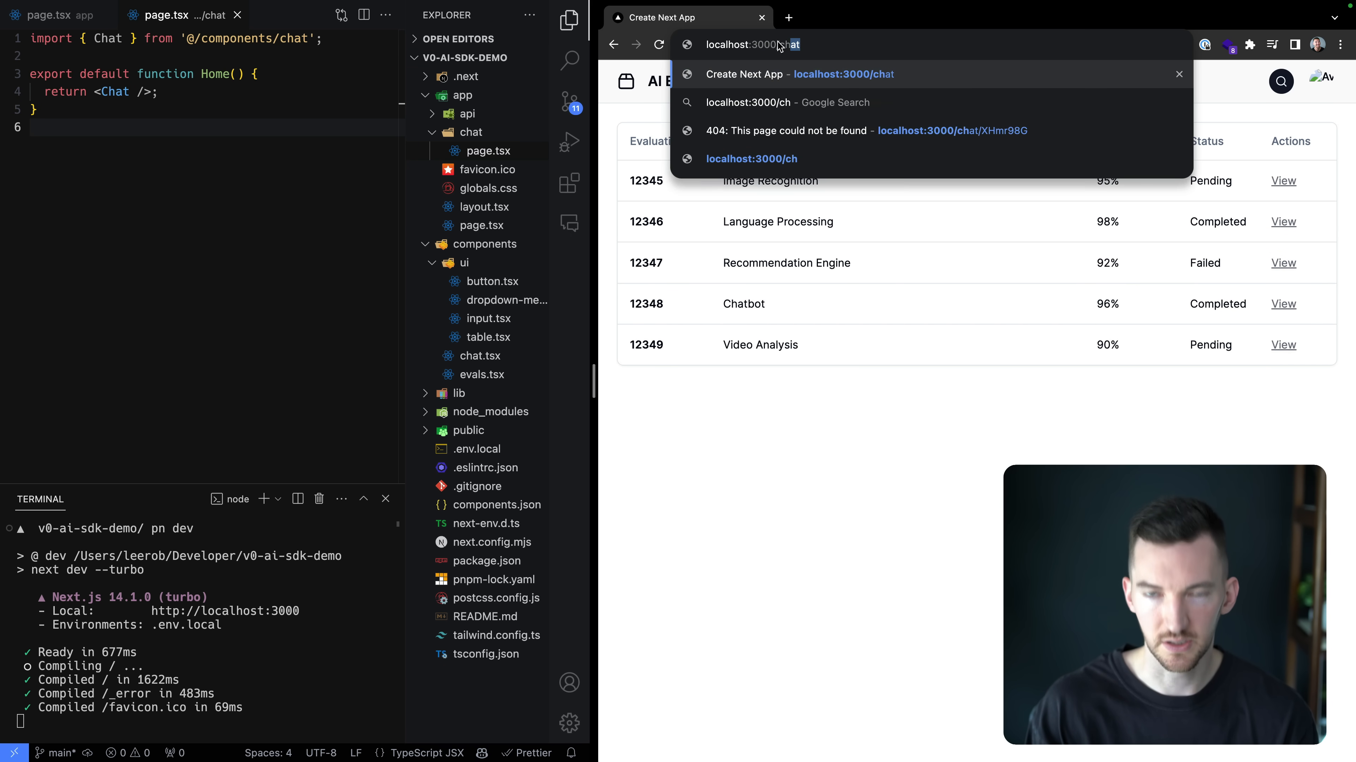
{"action": "key", "text": "Enter"}
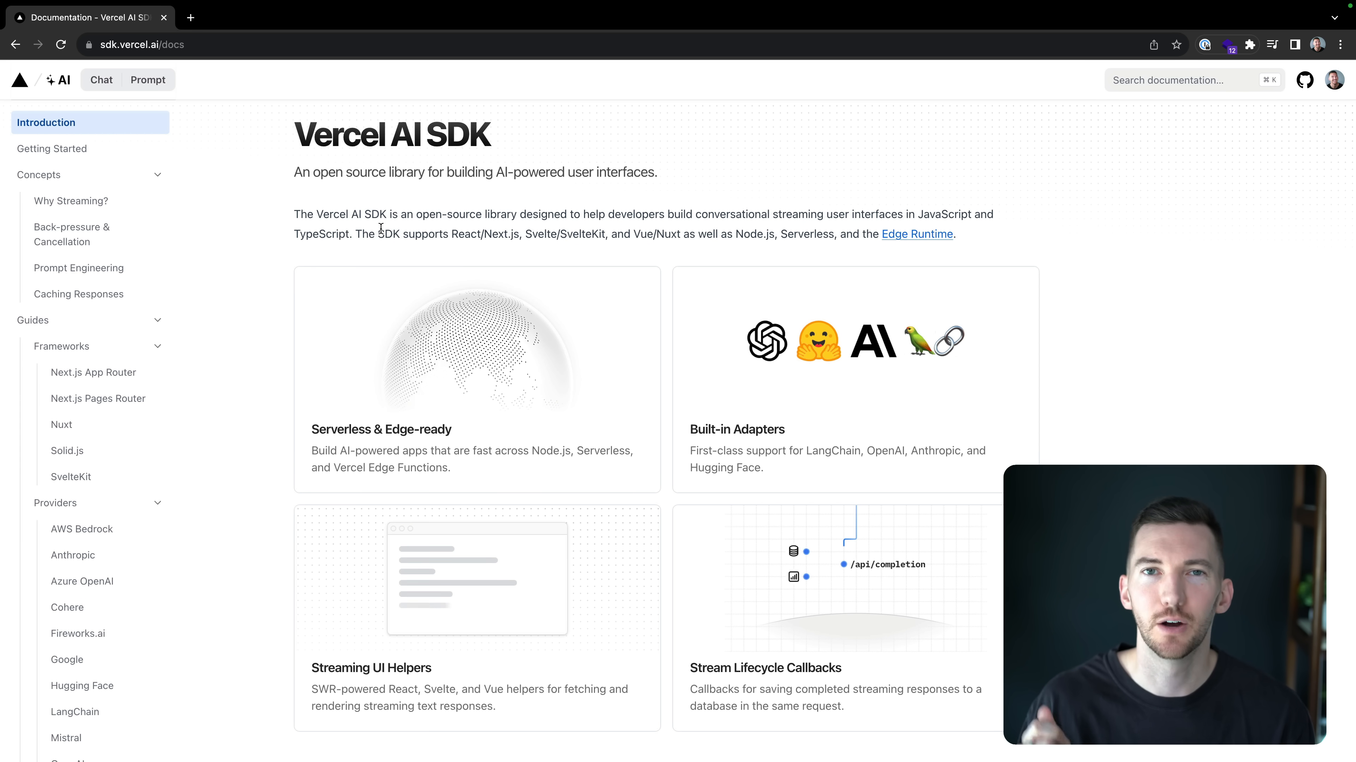
{"action": "mouse_move", "coordinate": [472, 159]}
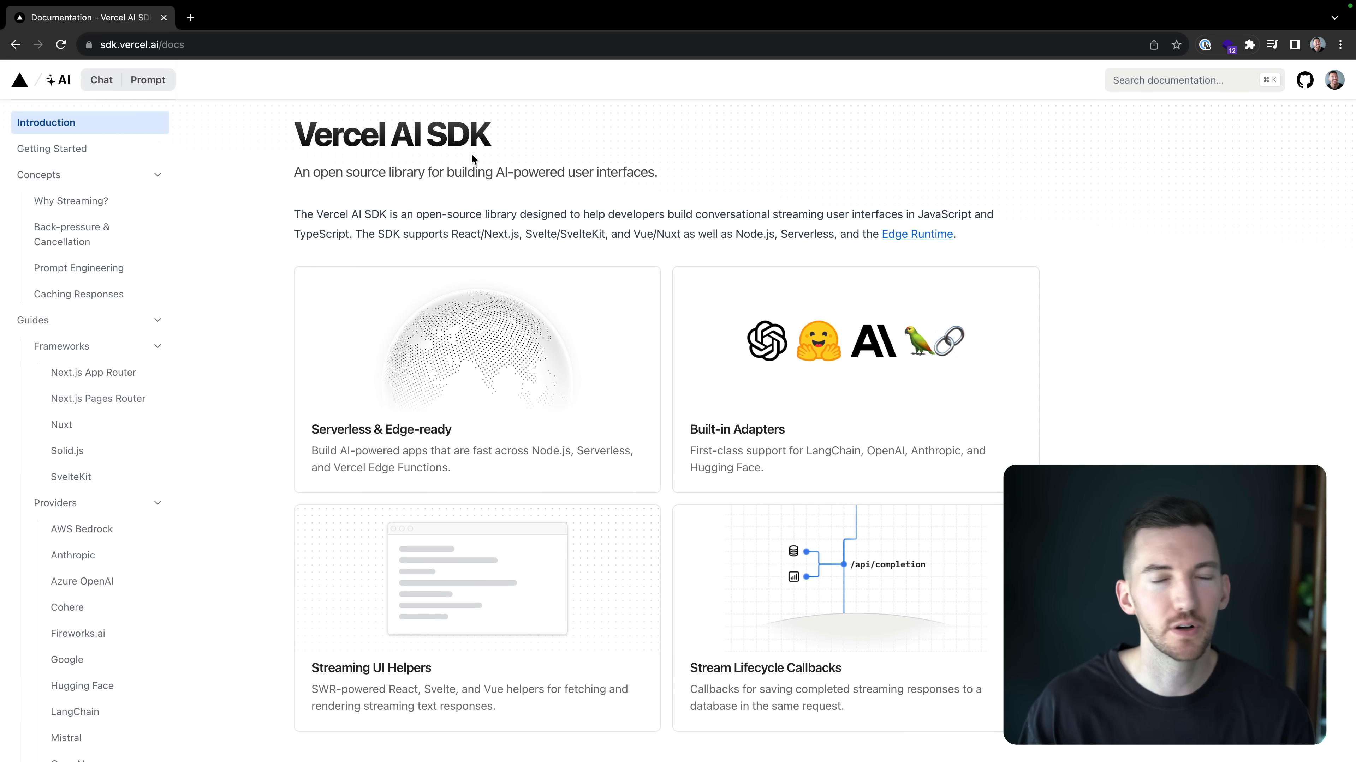
- Install the ai and openai packages with pn i ai openai, then reveal api/chat
{"action": "left_click", "coordinate": [93, 372]}
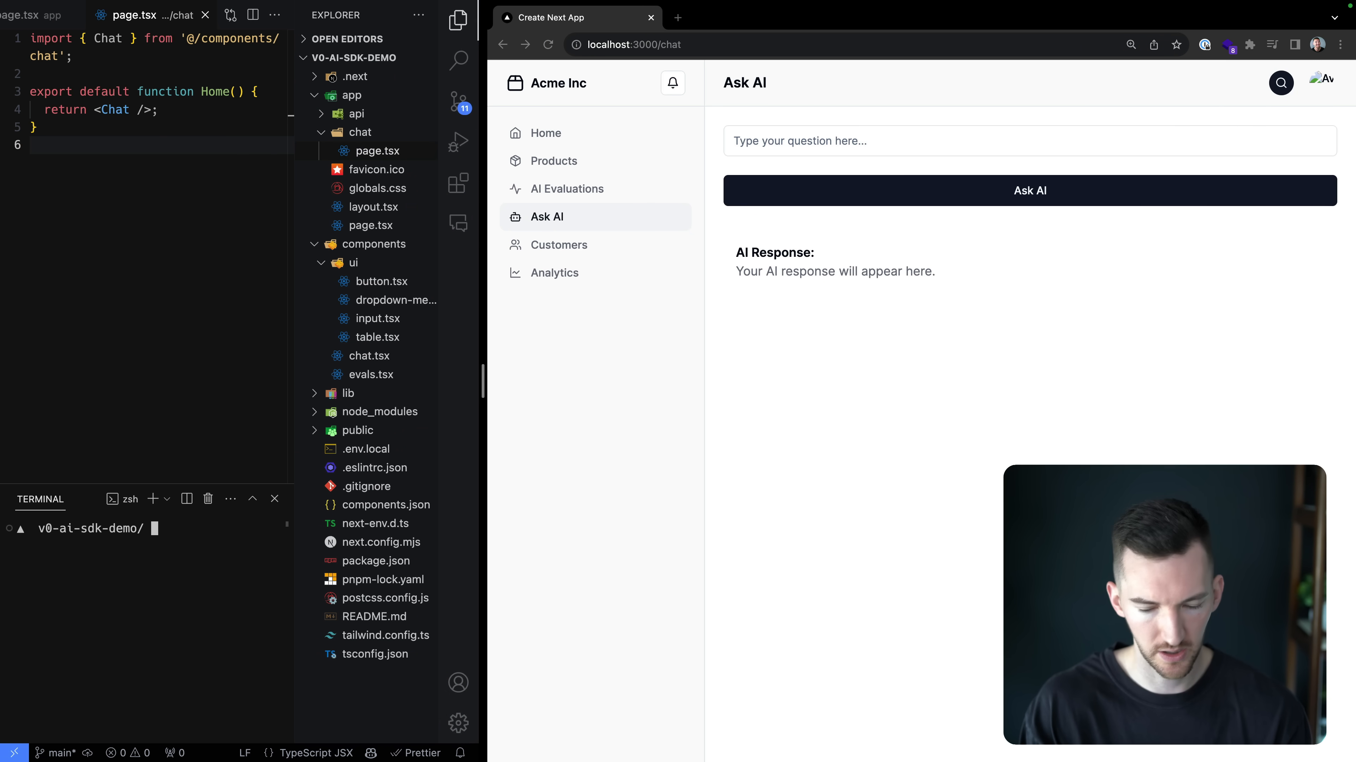
{"action": "type", "text": "pn i ai"}
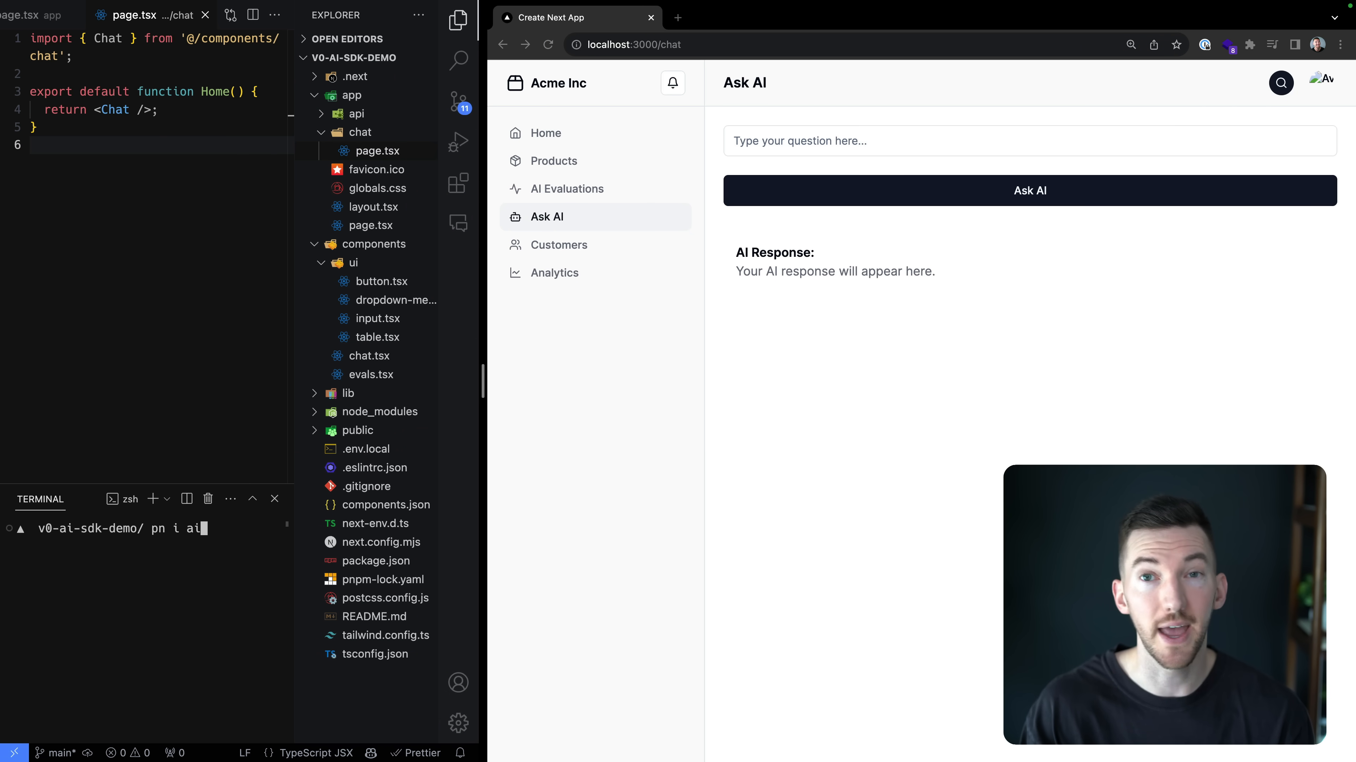
{"action": "type", "text": "openai"}
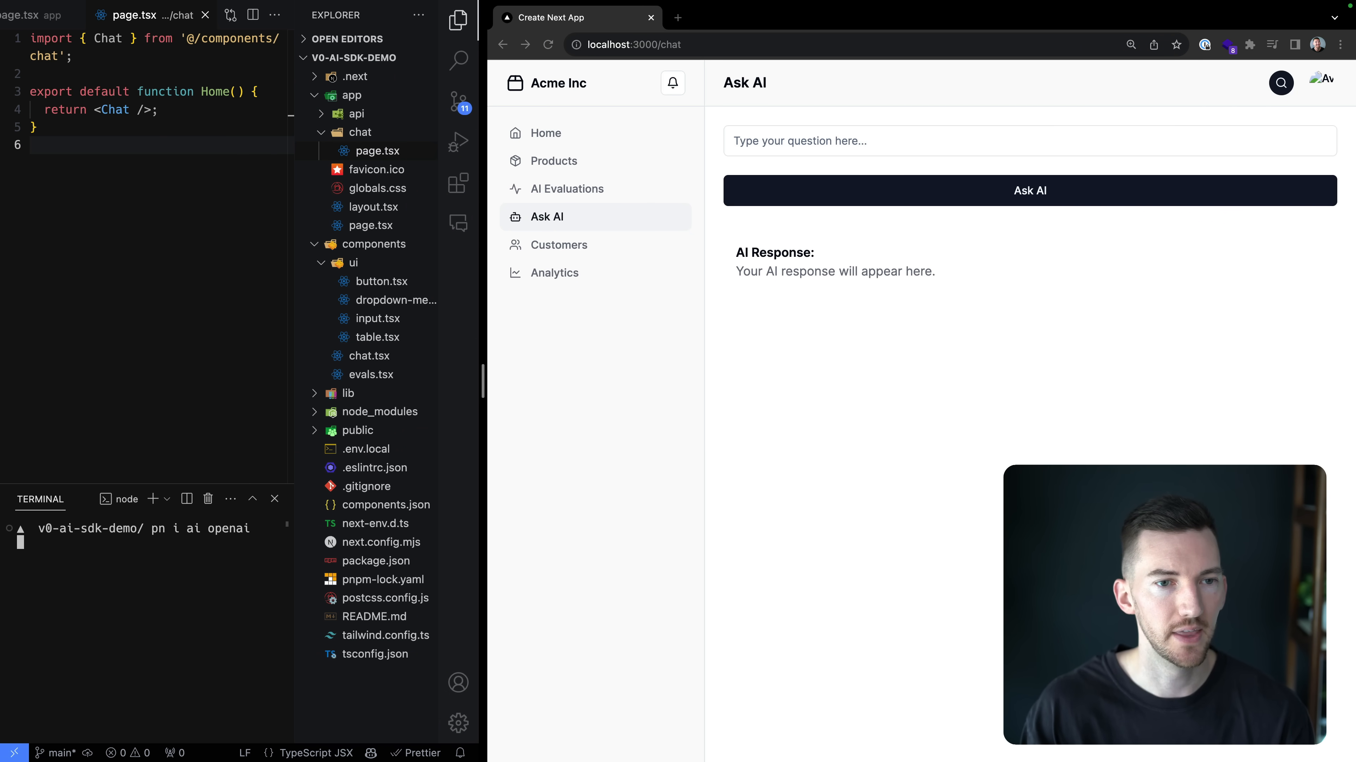
{"action": "left_click", "coordinate": [355, 113]}
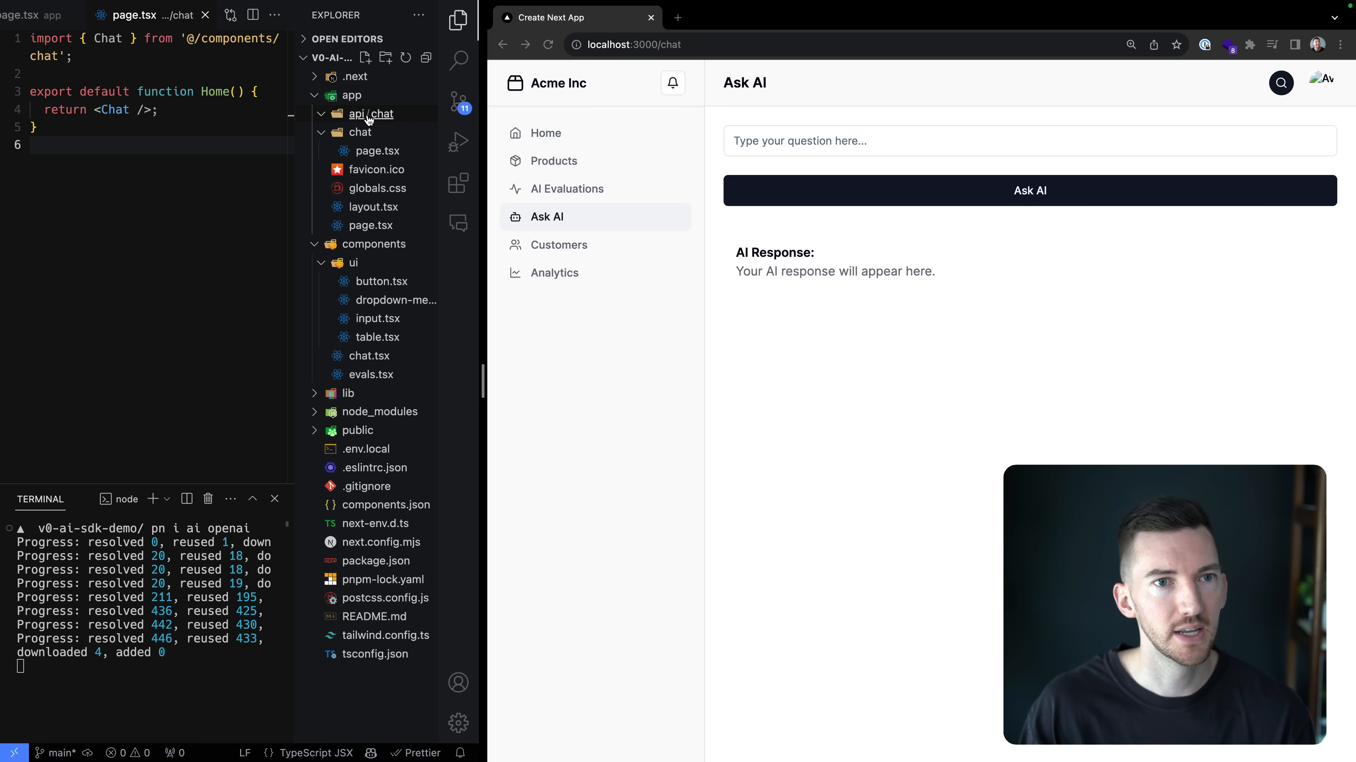
- Create a new route.ts file inside the api/chat folder
{"action": "right_click", "coordinate": [370, 113]}
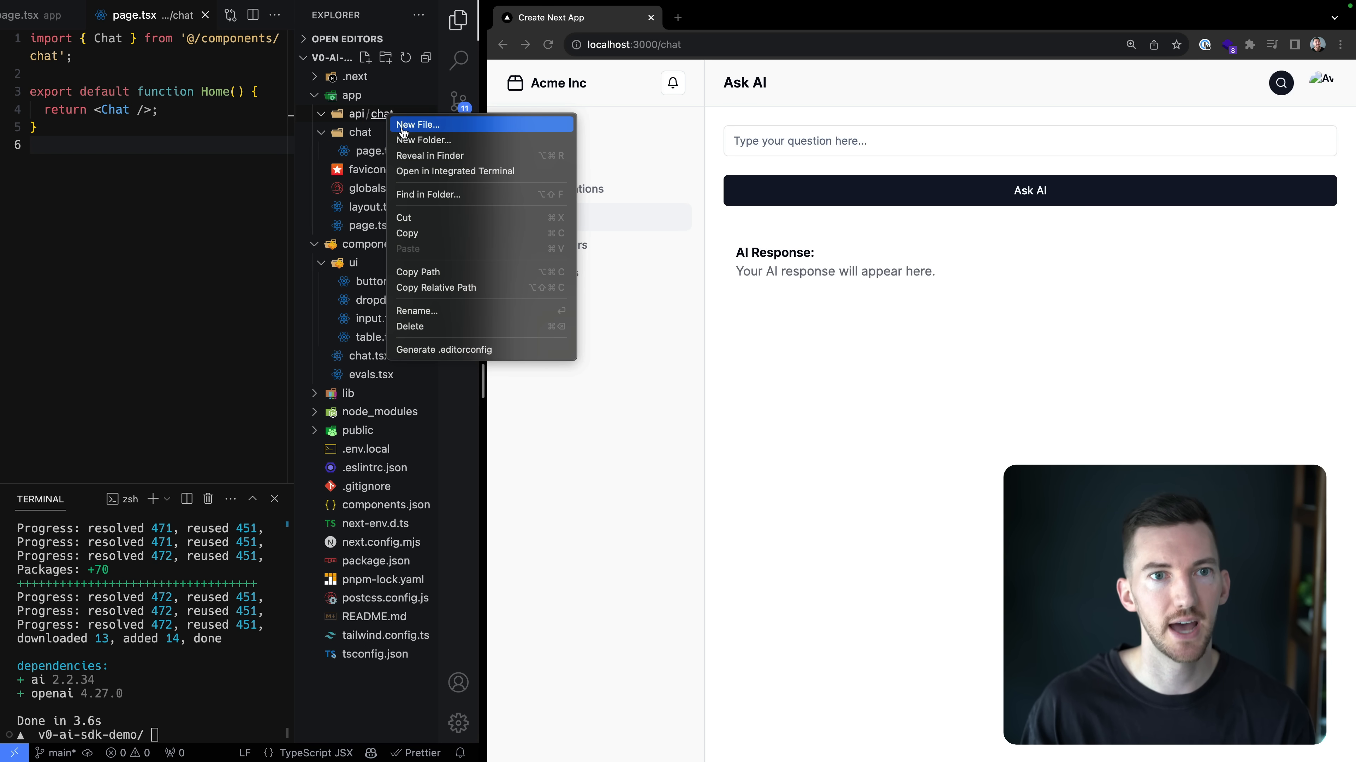
{"action": "left_click", "coordinate": [415, 124]}
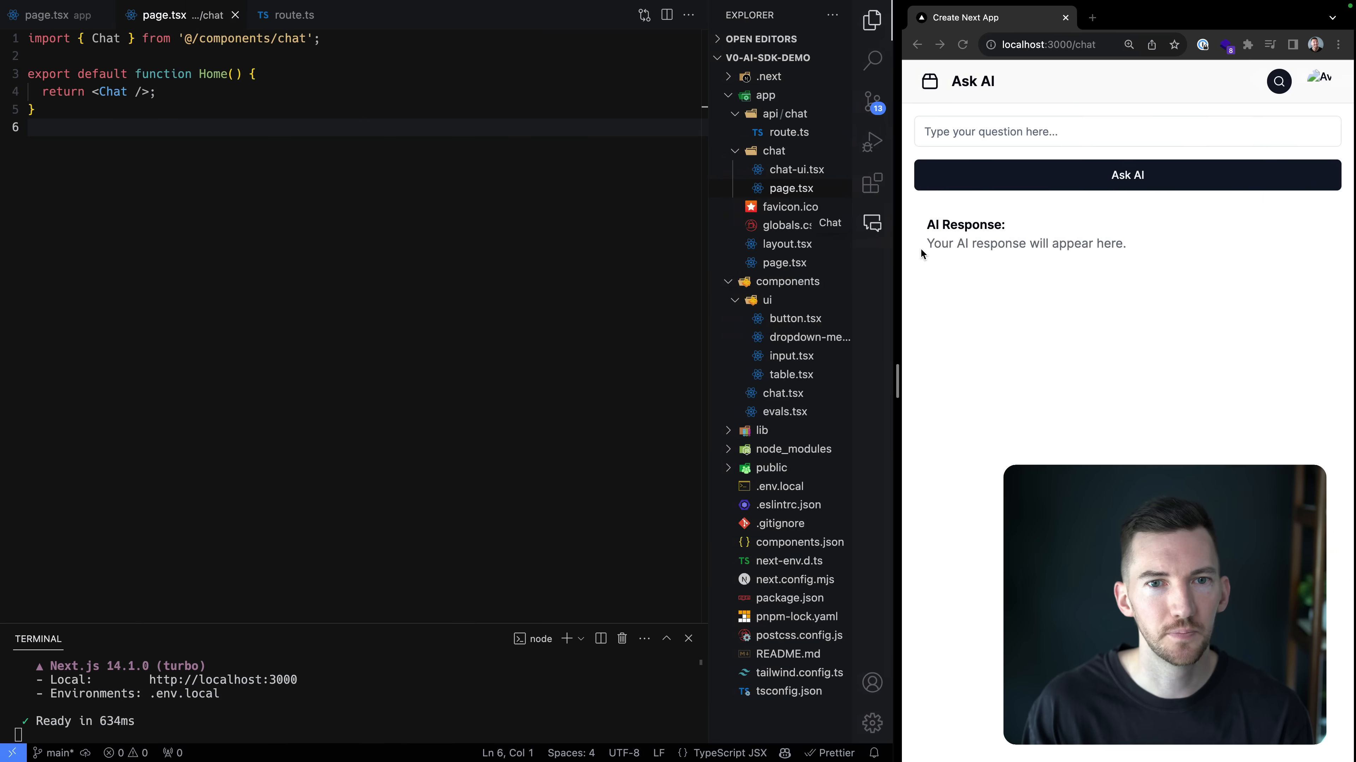
- Paste the useChat example into app/chat/page.tsx and bring up components/chat.tsx
{"action": "key", "text": "ctrl+a"}
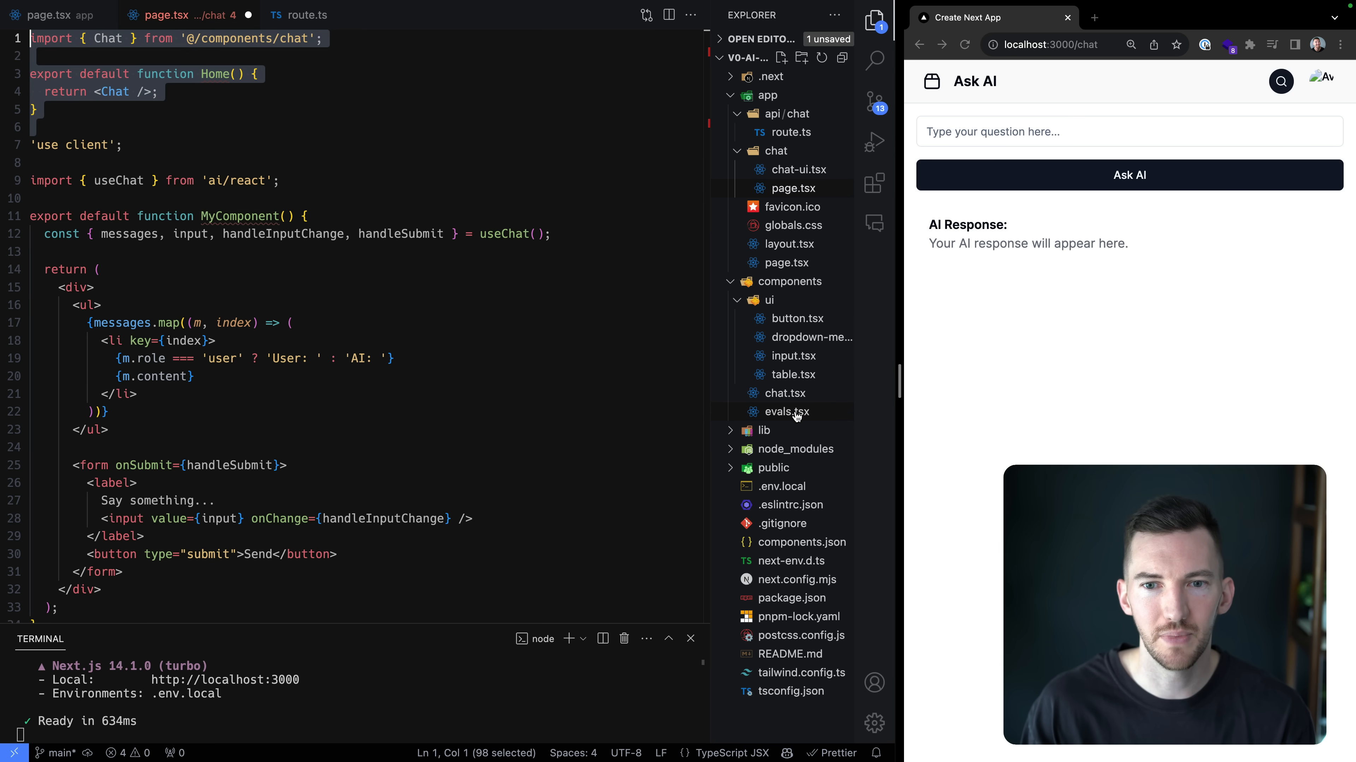
{"action": "left_click", "coordinate": [783, 393]}
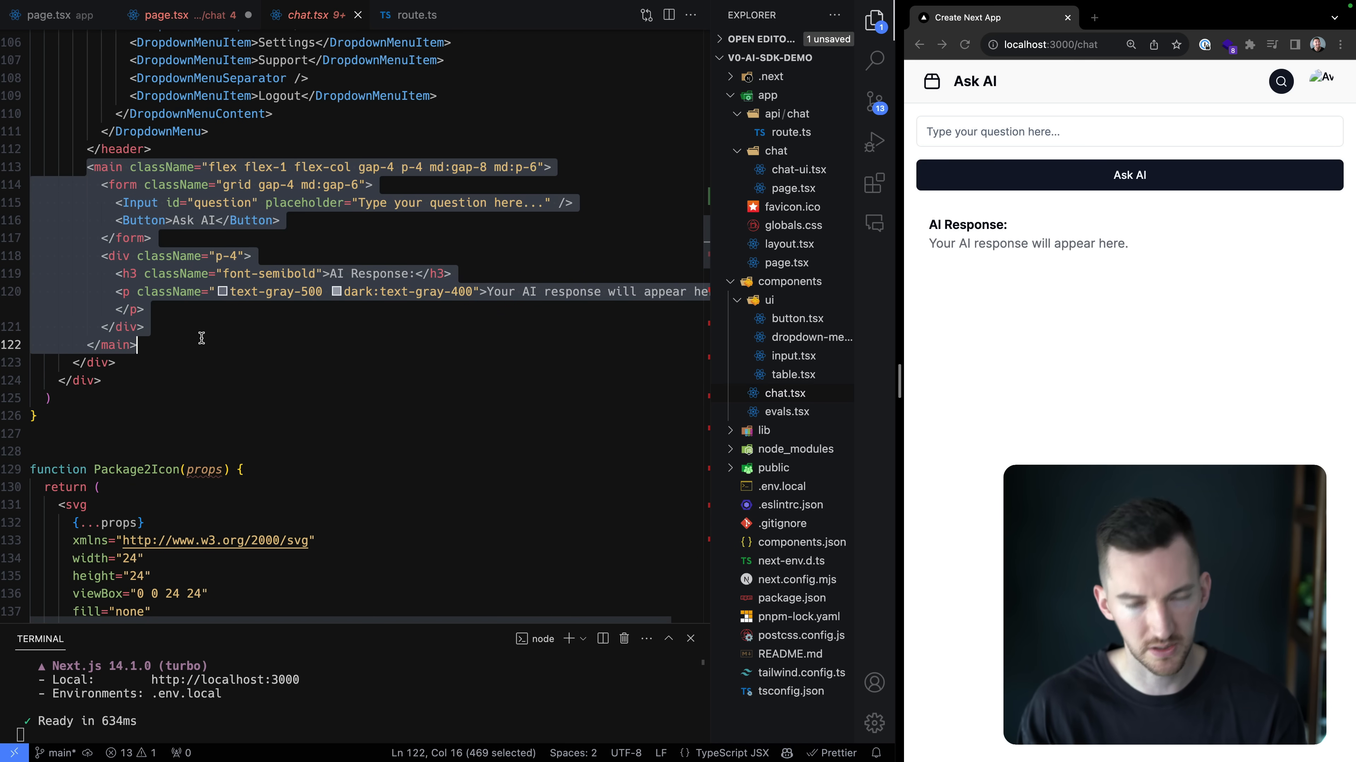
- Cut the Ask AI <main> block from chat.tsx, leaving {children} in its place
{"action": "key", "text": "Delete"}
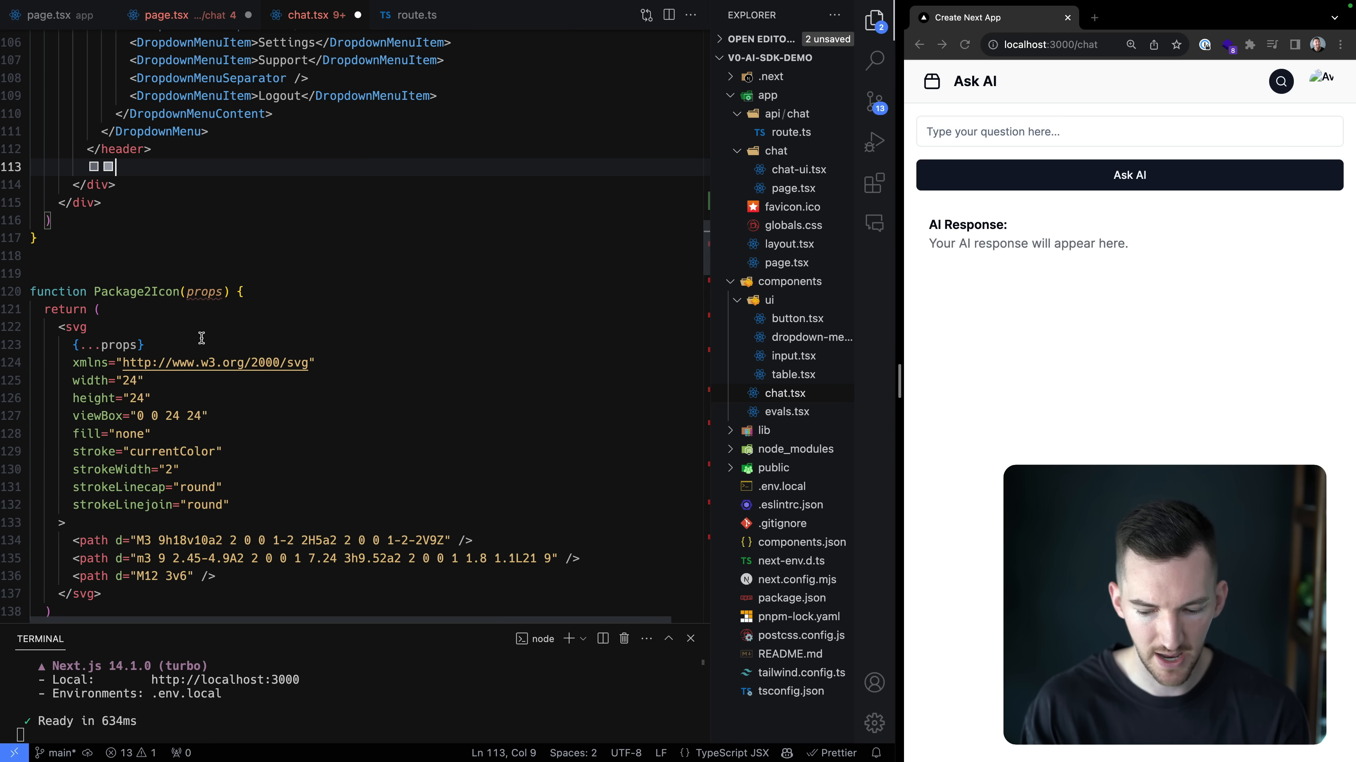
{"action": "type", "text": "{children}"}
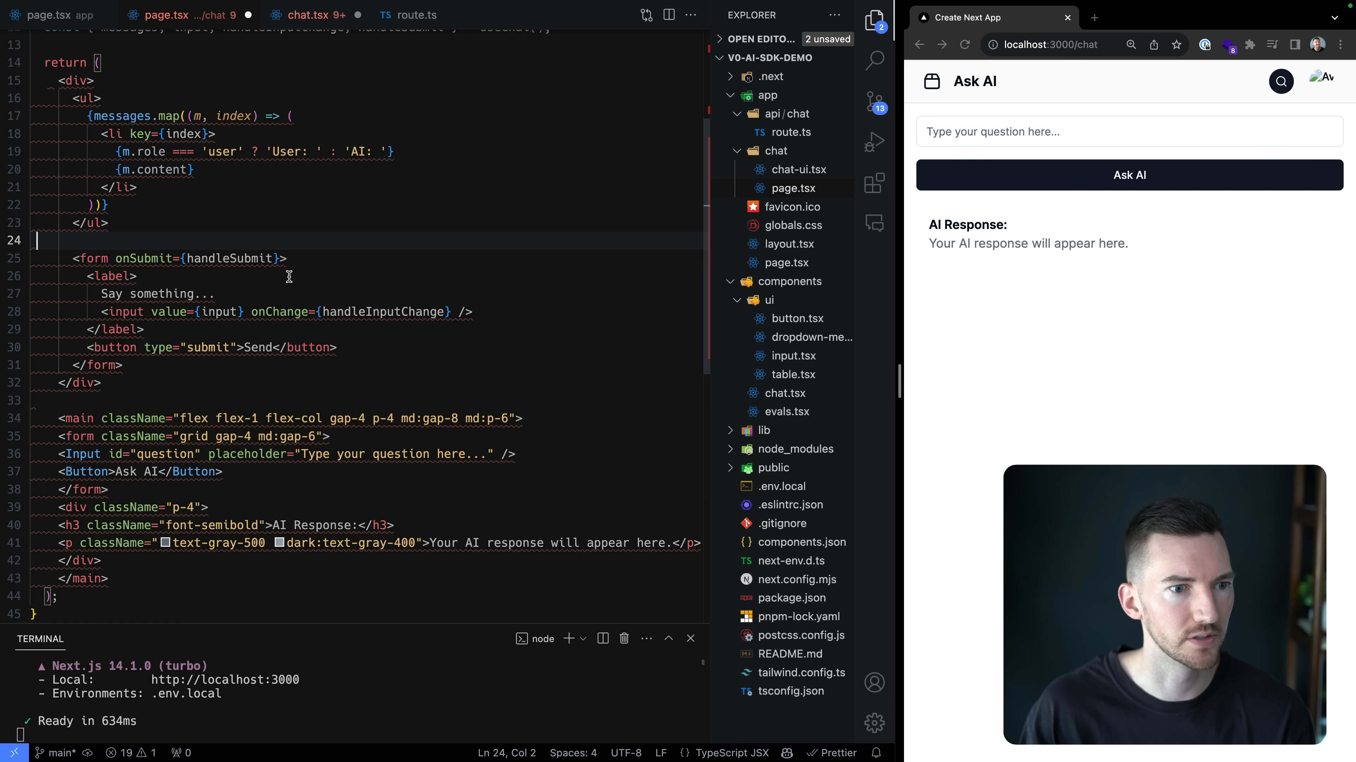
- Move onSubmit to the form, bind Input to value={input} and handleInputChange, and style the message list text-gray-500
{"action": "double_click", "coordinate": [229, 258]}
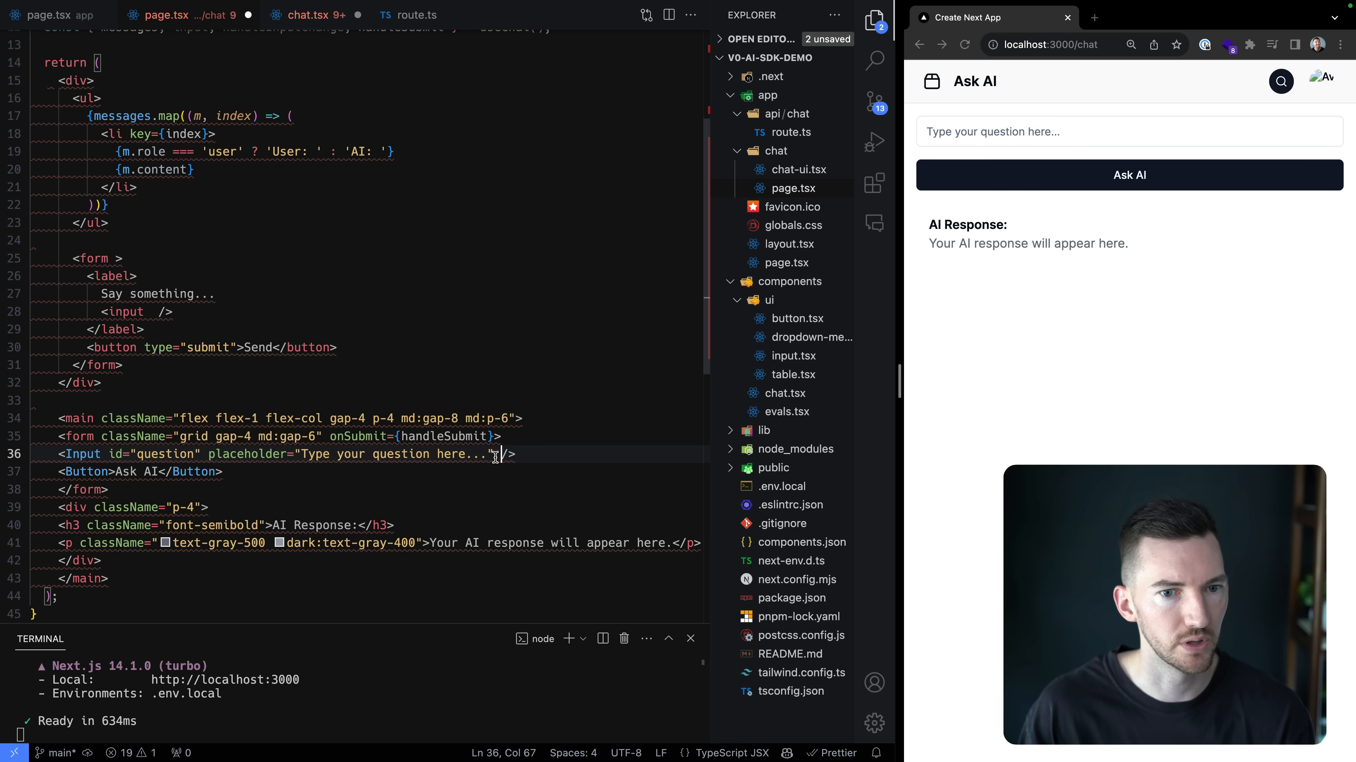
{"action": "type", "text": "value={input} onChange={handleInputChange}"}
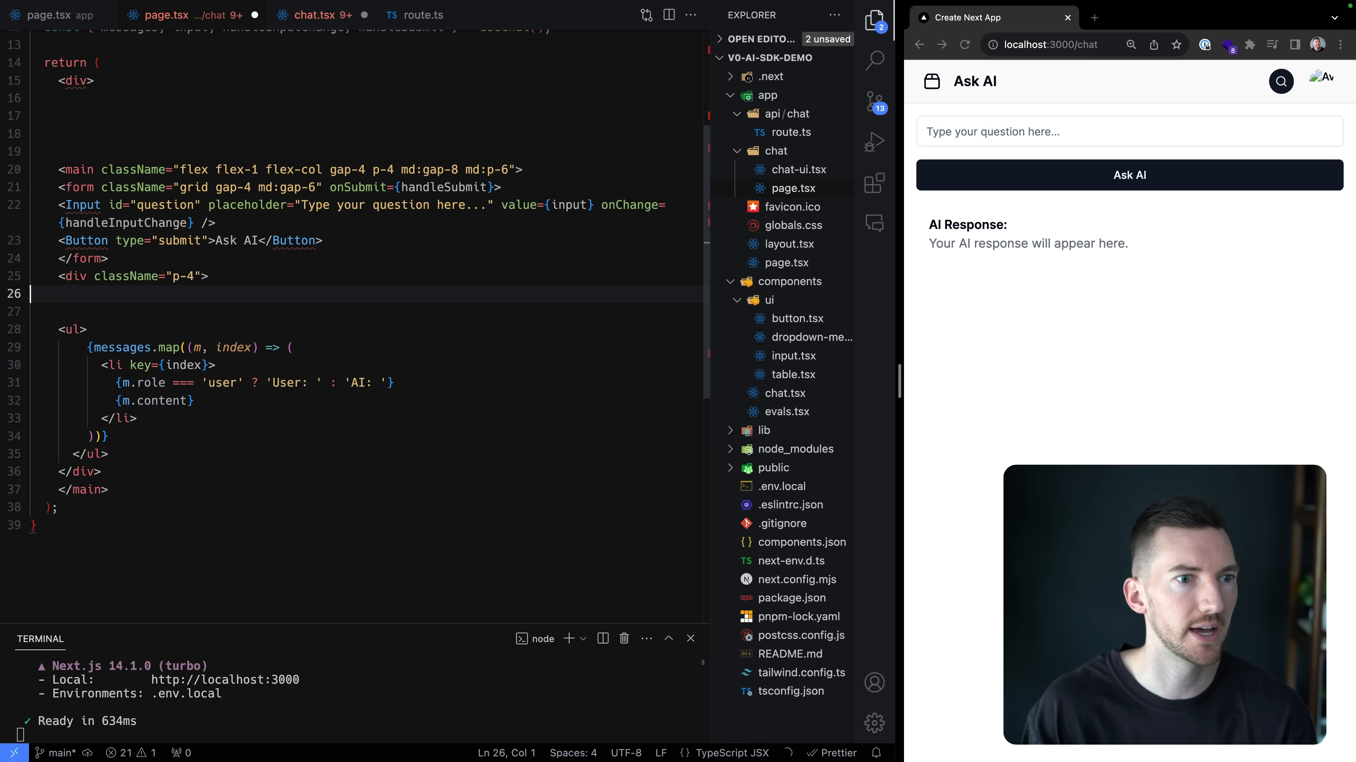
{"action": "type", "text": "<p className=\"text-gray-500 dark:text-gray-400\">Your AI response will appear here.</p>"}
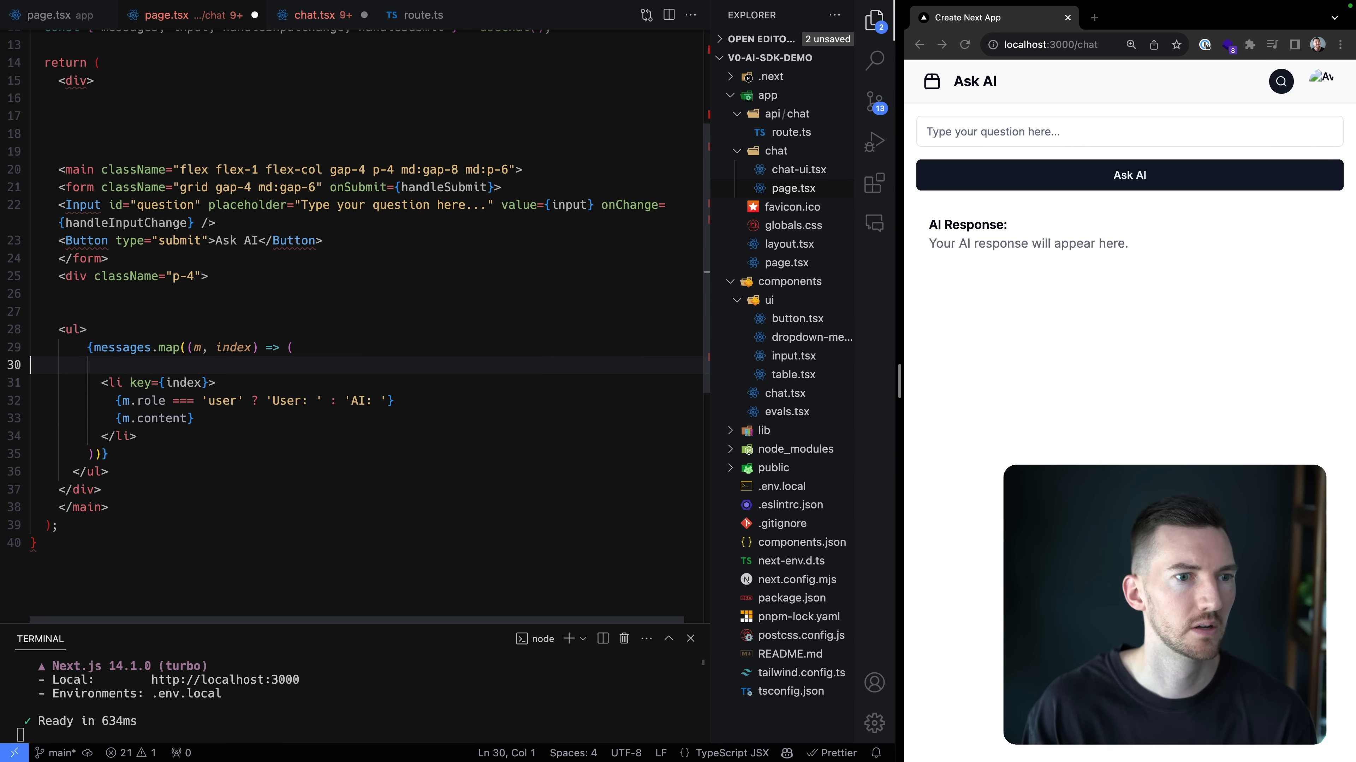
{"action": "type", "text": "className=\"text-gray-500 dark:text-gray-400\""}
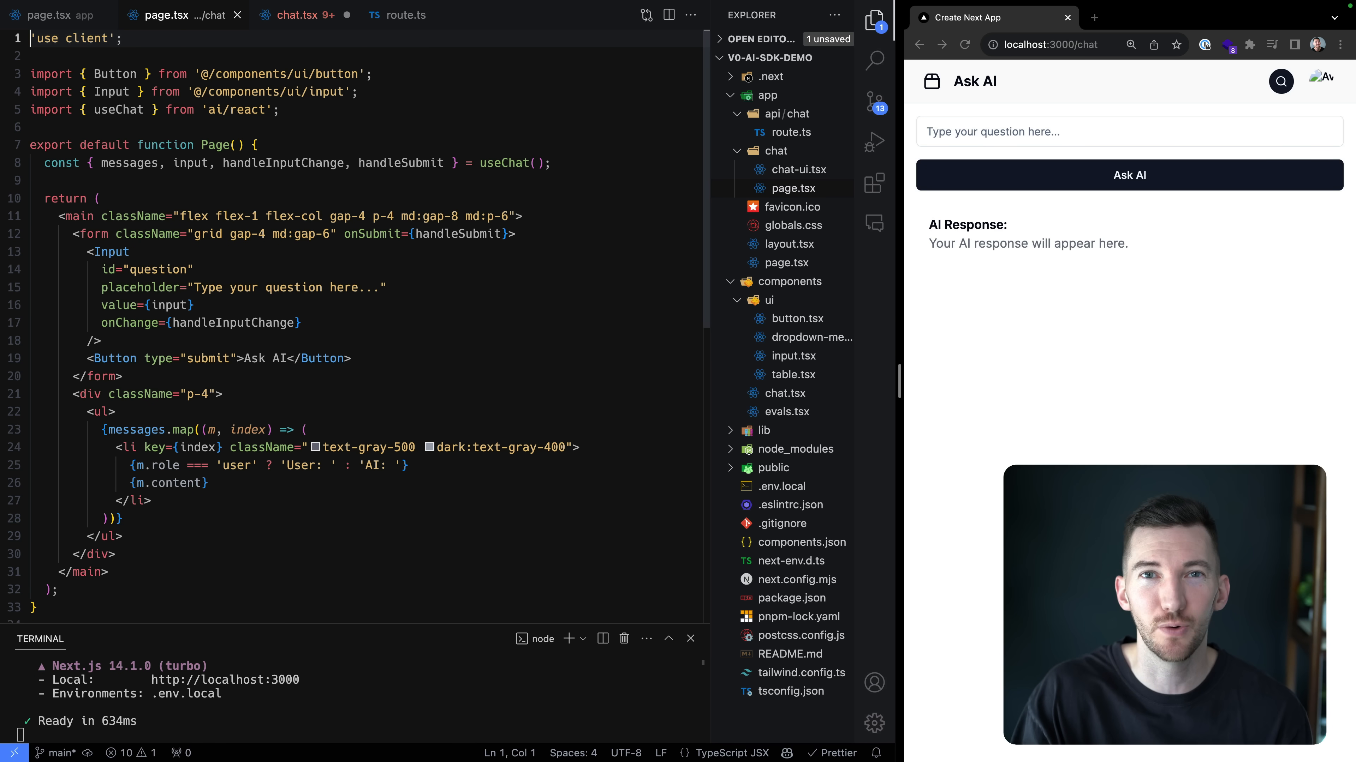
- Close the chat.tsx editor tab
{"action": "left_click", "coordinate": [298, 15]}
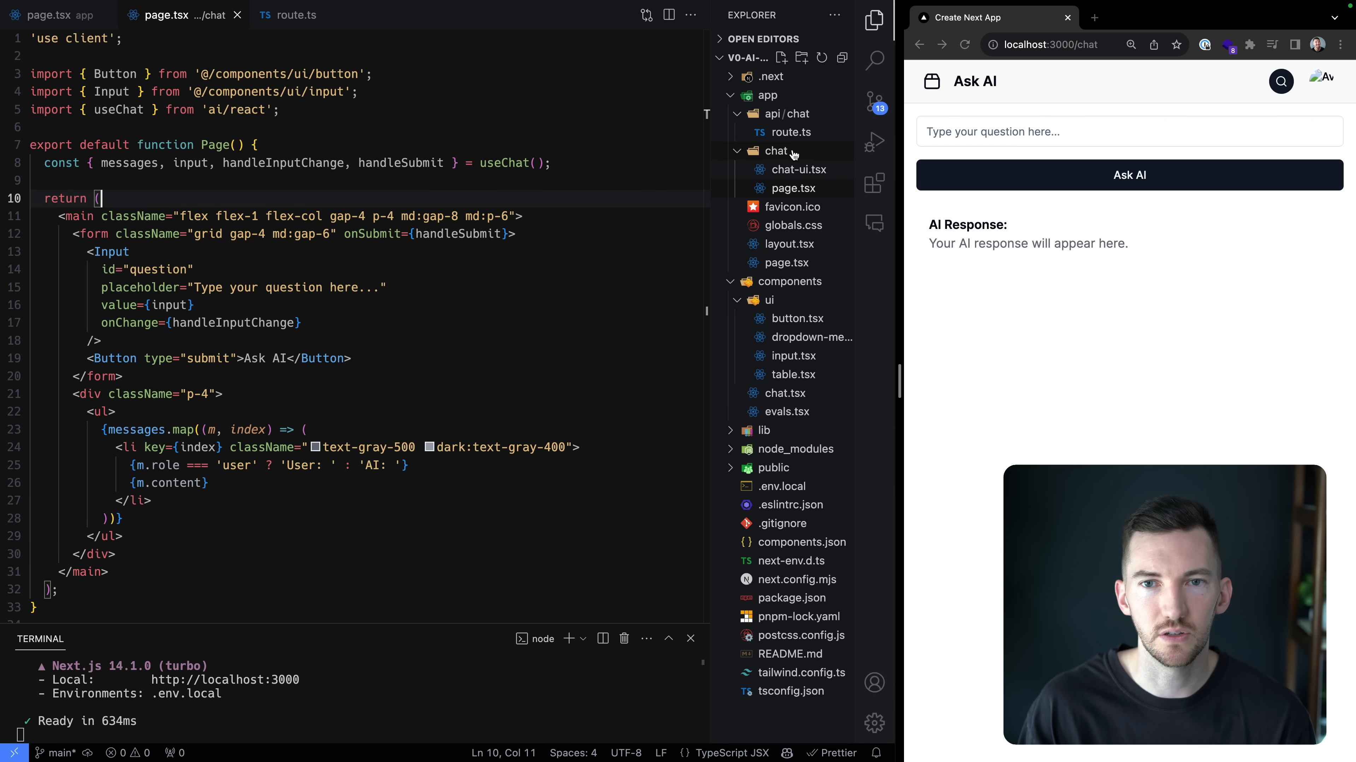
- Create app/chat/layout.tsx with the v0 shell renamed ChatLayout rendering {children}
{"action": "right_click", "coordinate": [774, 150]}
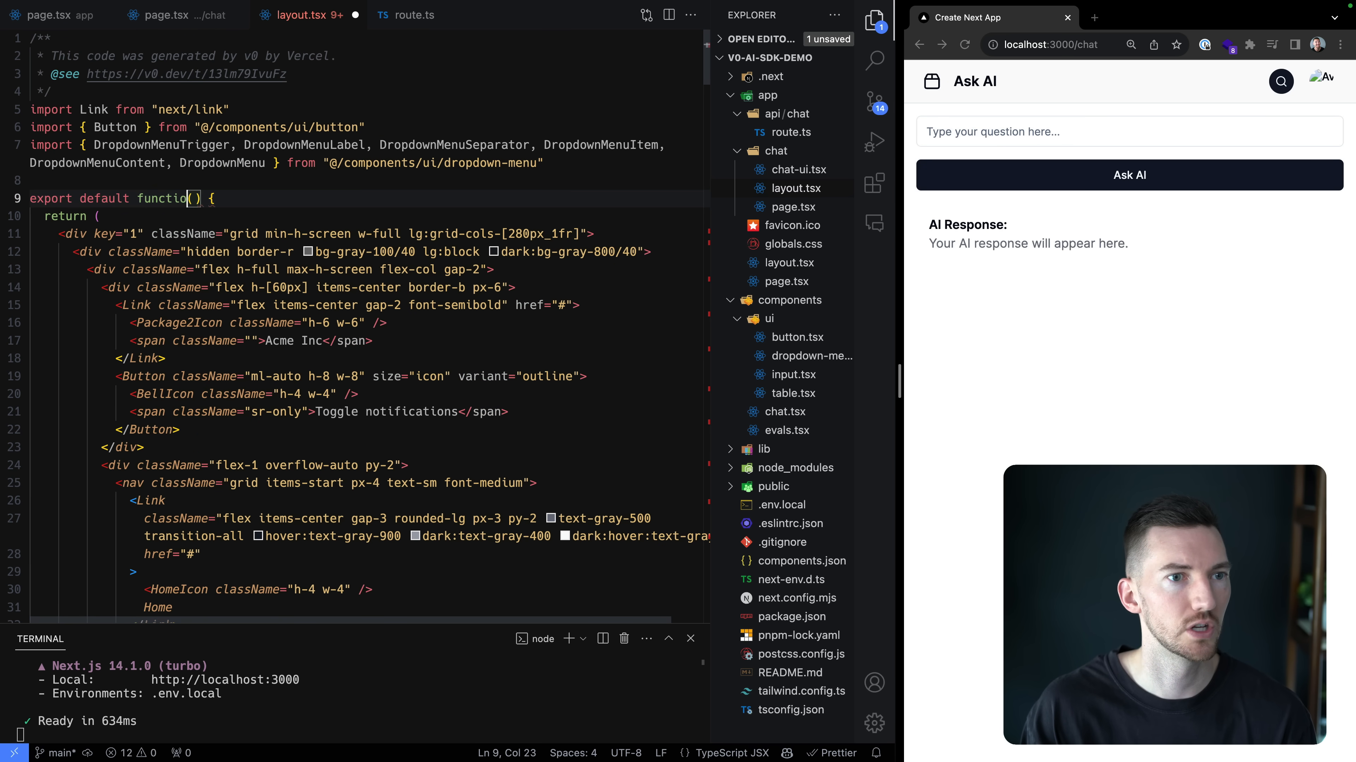
{"action": "type", "text": "ChatLayout"}
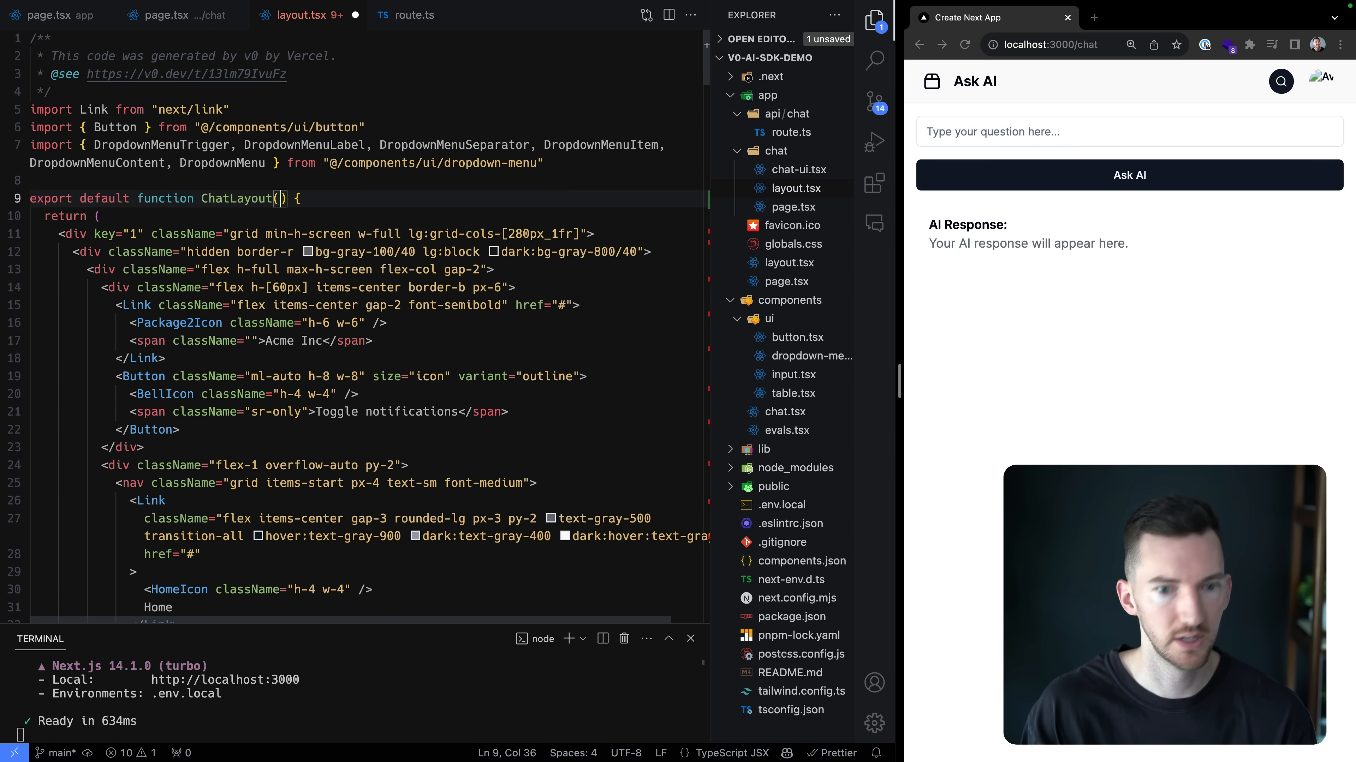
{"action": "type", "text": "{children}"}
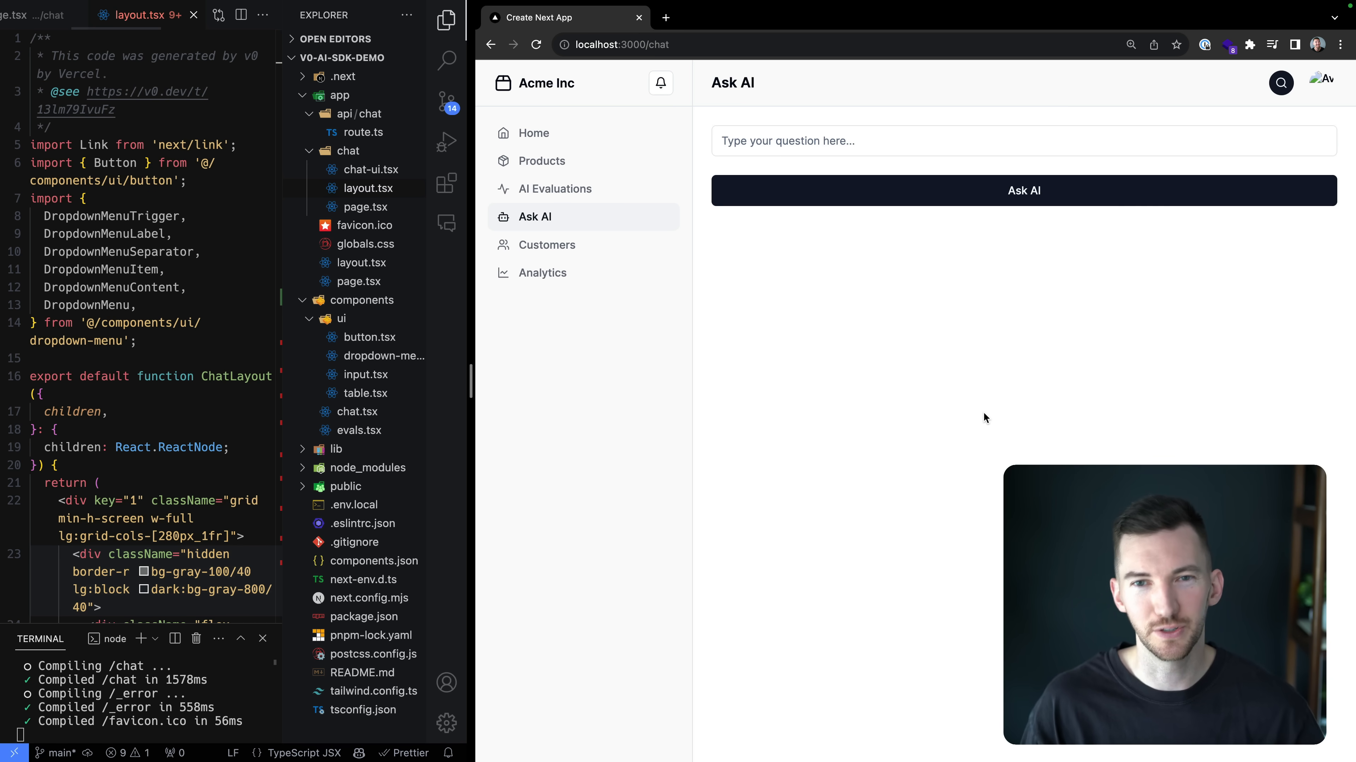
- Ask "What is Next.js?" and submit it to get a streamed answer
{"action": "type", "text": "What is Next.js?"}
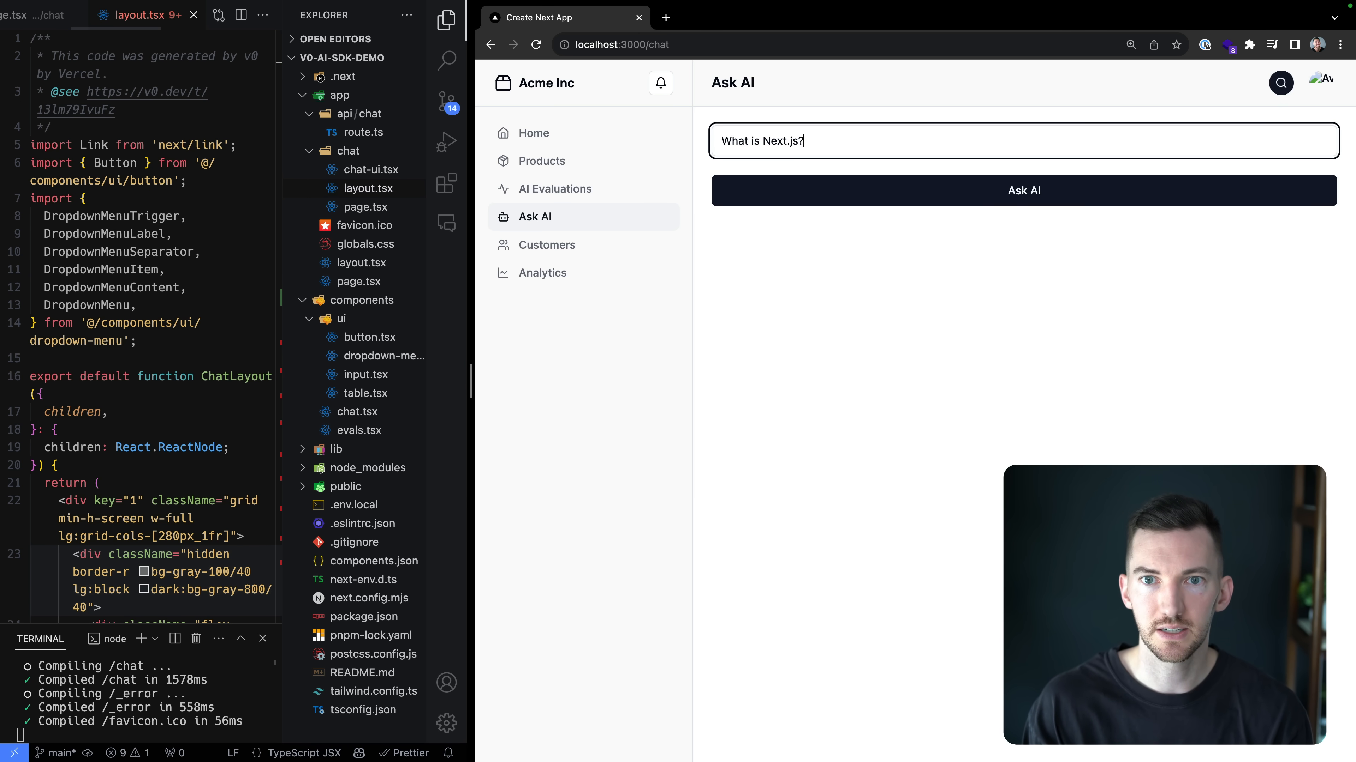
{"action": "left_click", "coordinate": [1024, 190]}
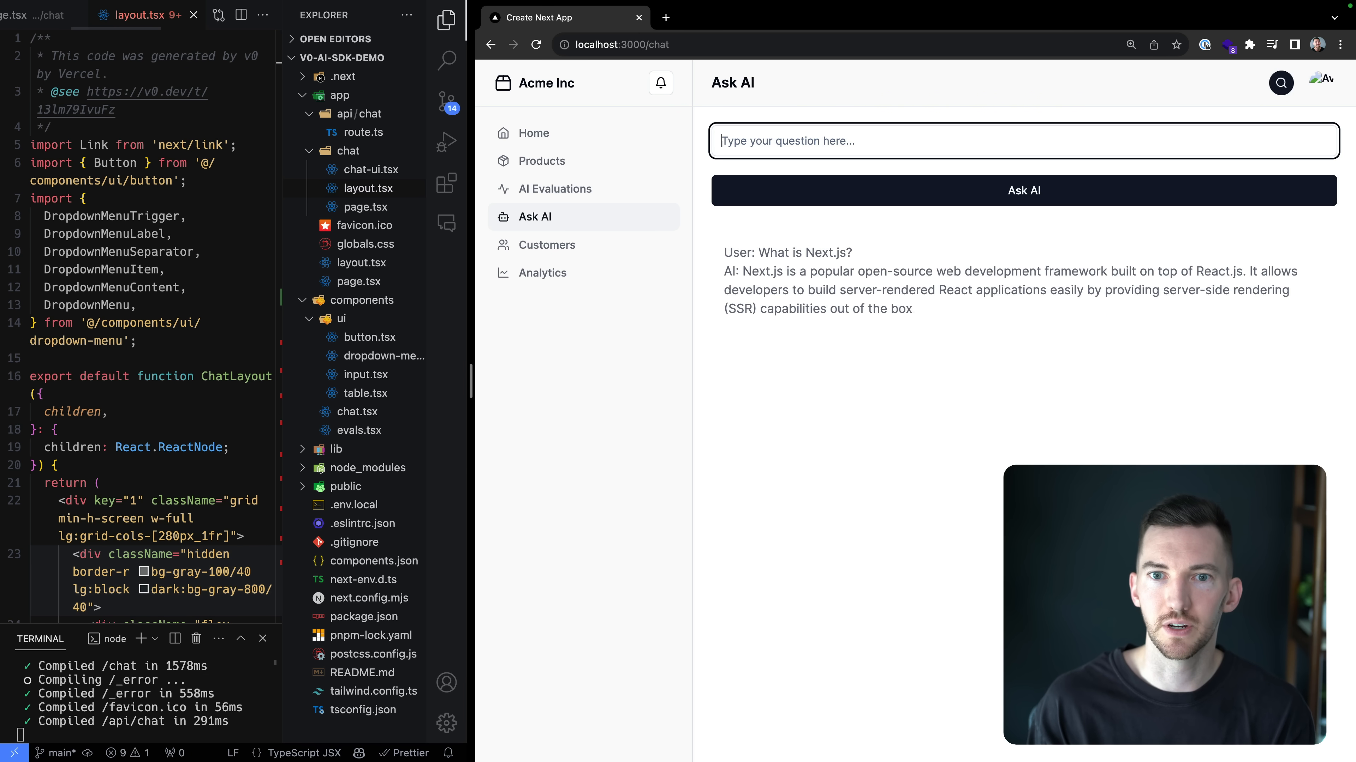